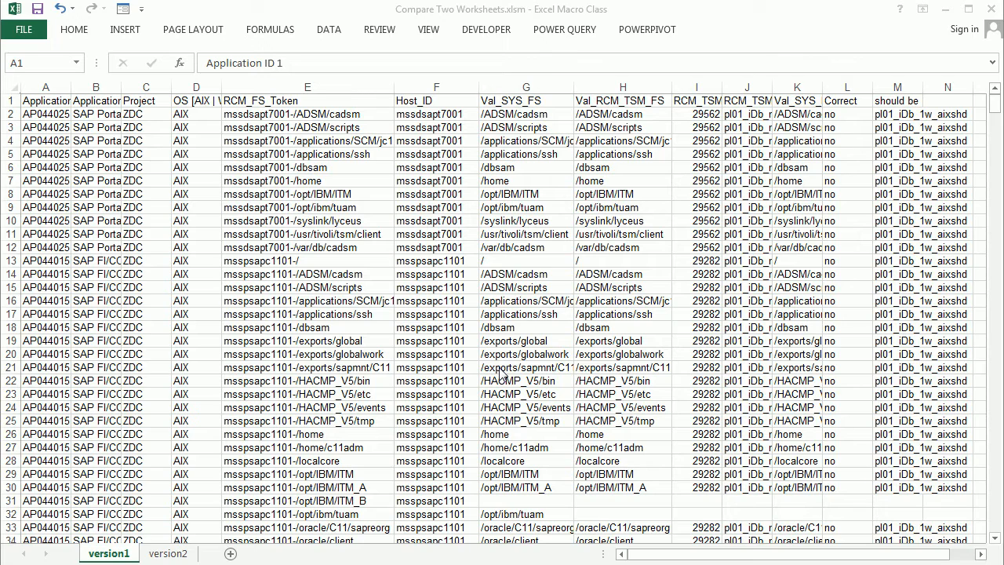
mouse_move(483, 321)
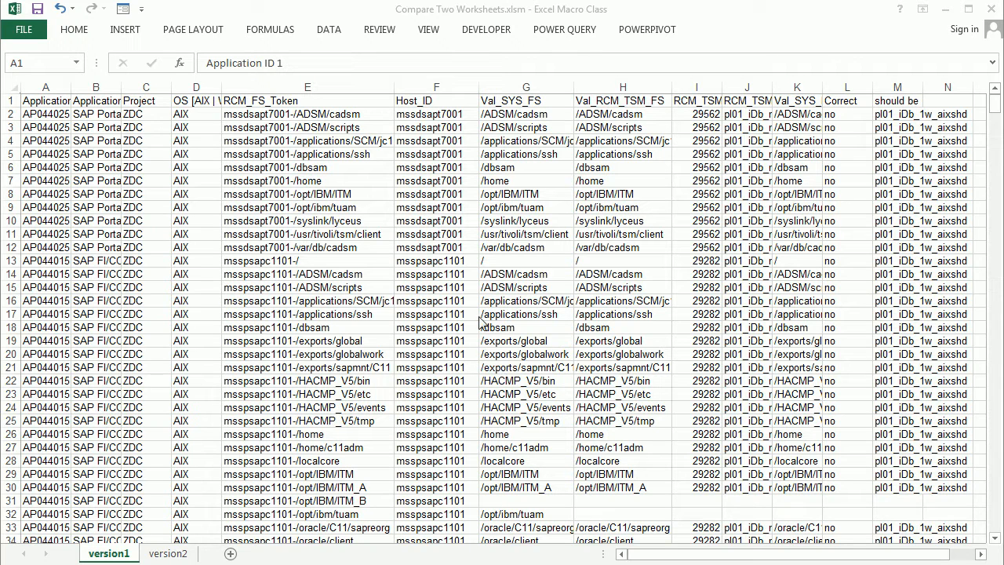
mouse_move(69, 227)
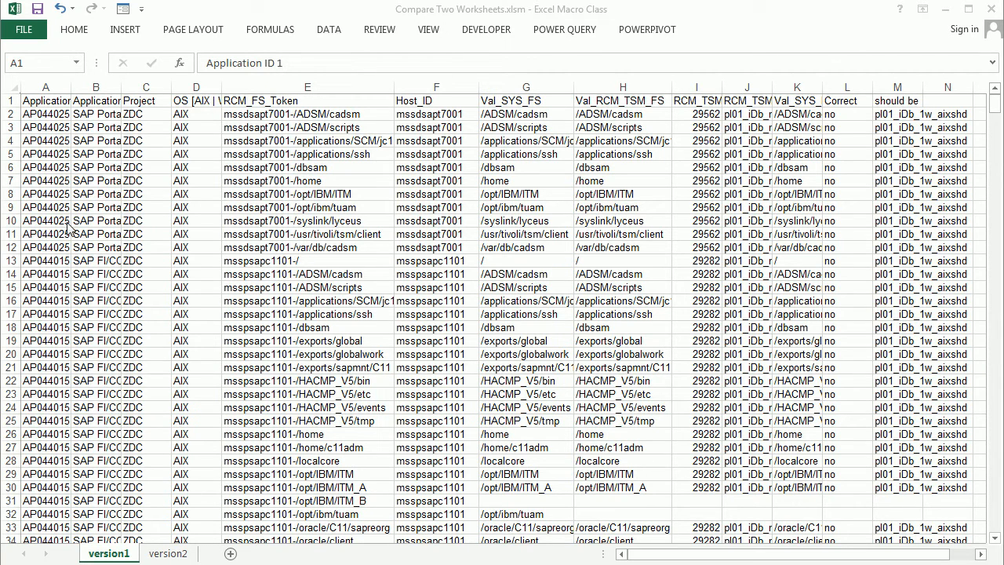
mouse_move(179, 373)
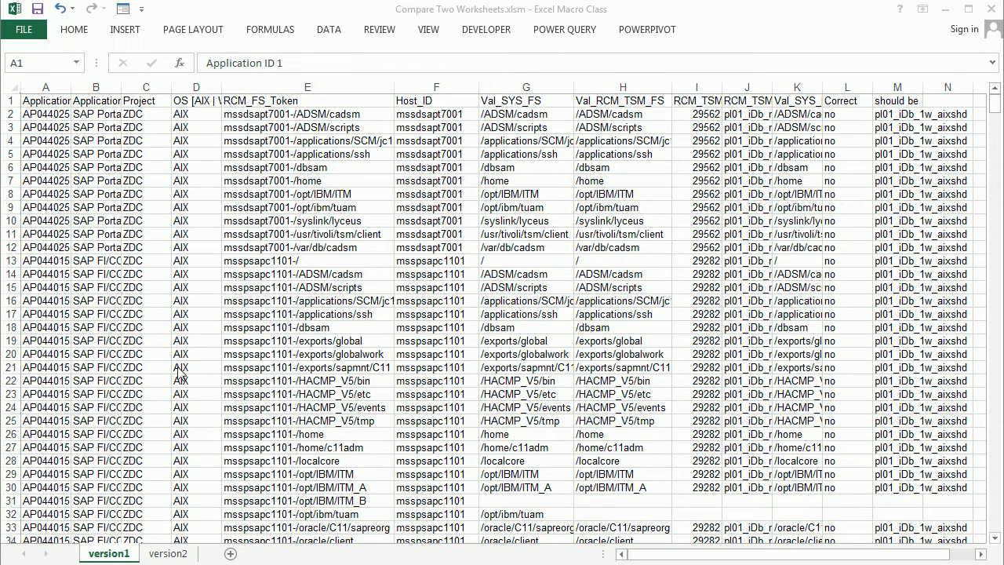
mouse_move(248, 351)
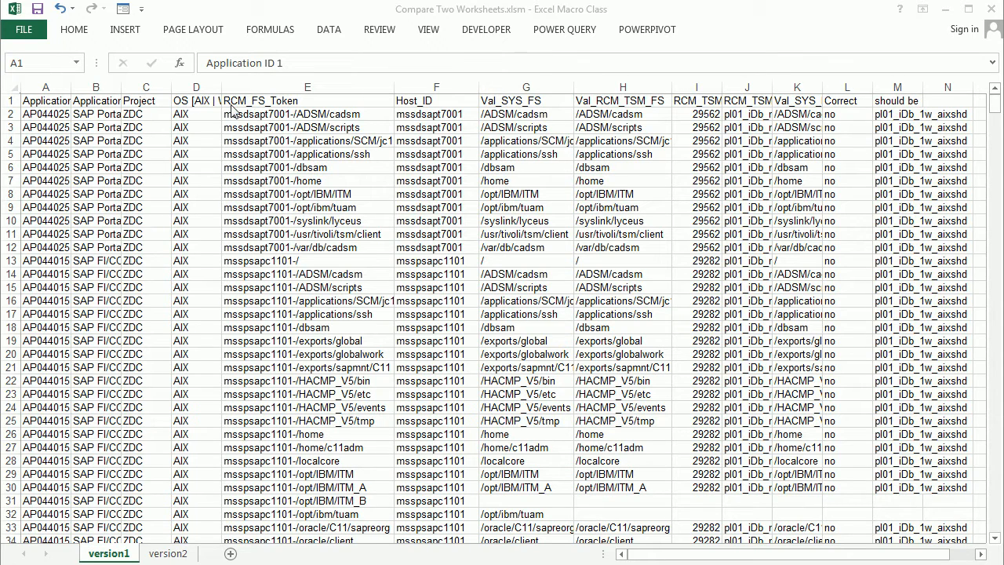
mouse_move(172, 116)
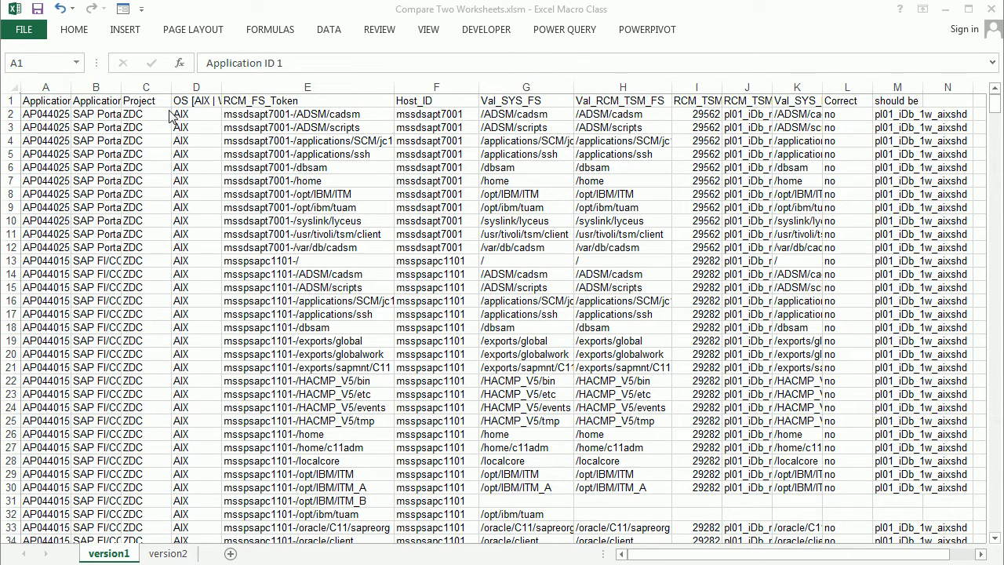
mouse_move(185, 101)
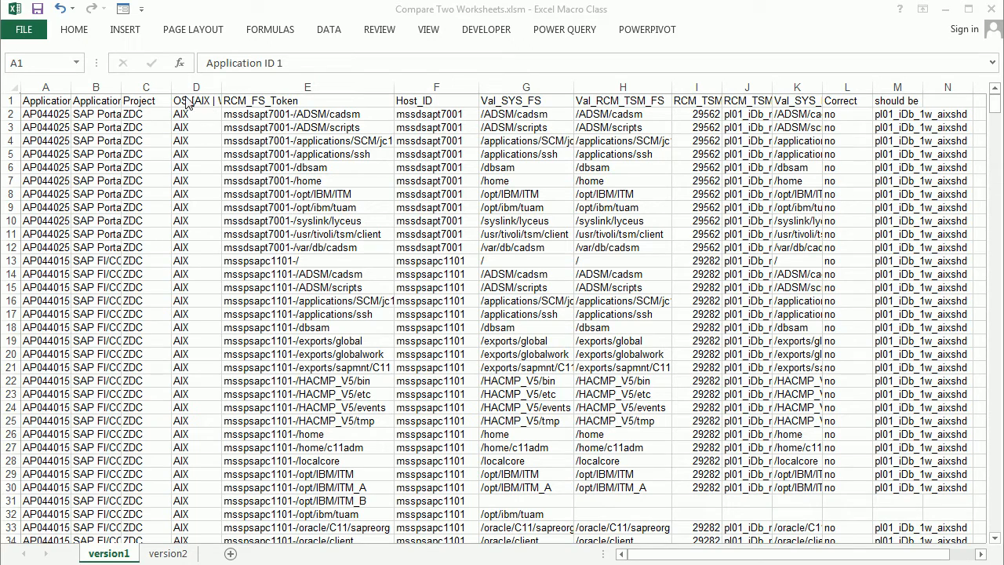
mouse_move(737, 173)
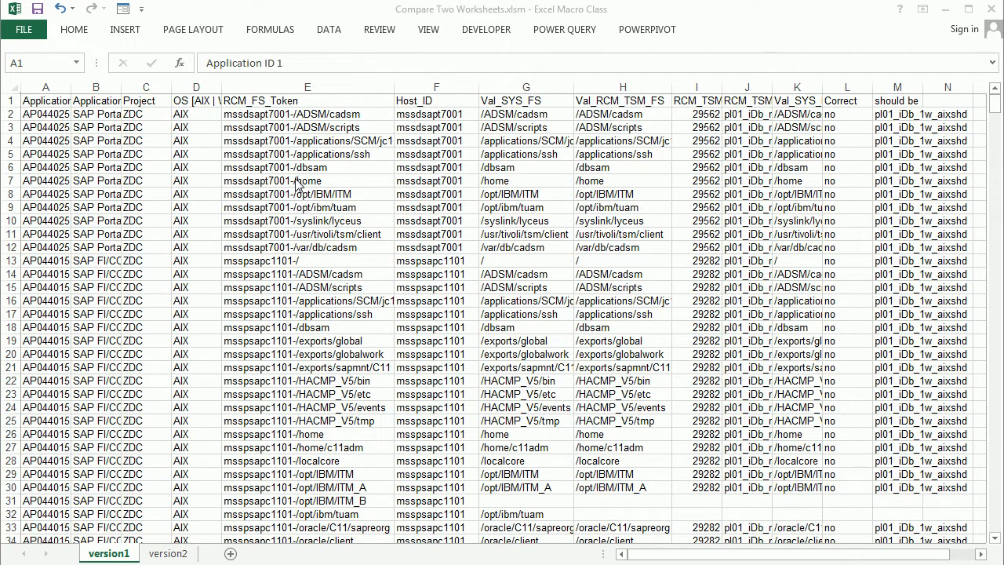
mouse_move(461, 222)
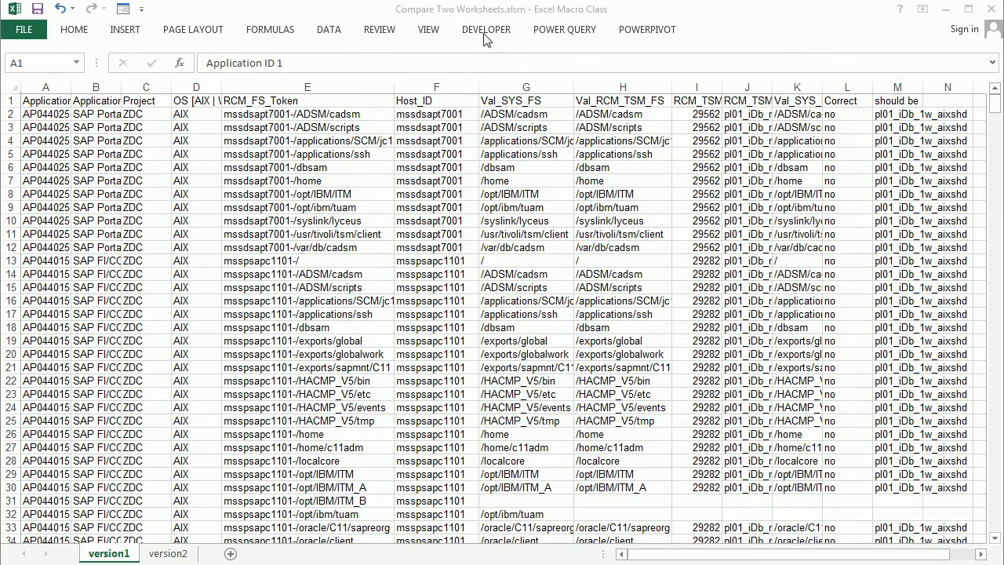
- Insert a new standard code module, Module1, from the Visual Basic editor's Insert menu
left_click(487, 29)
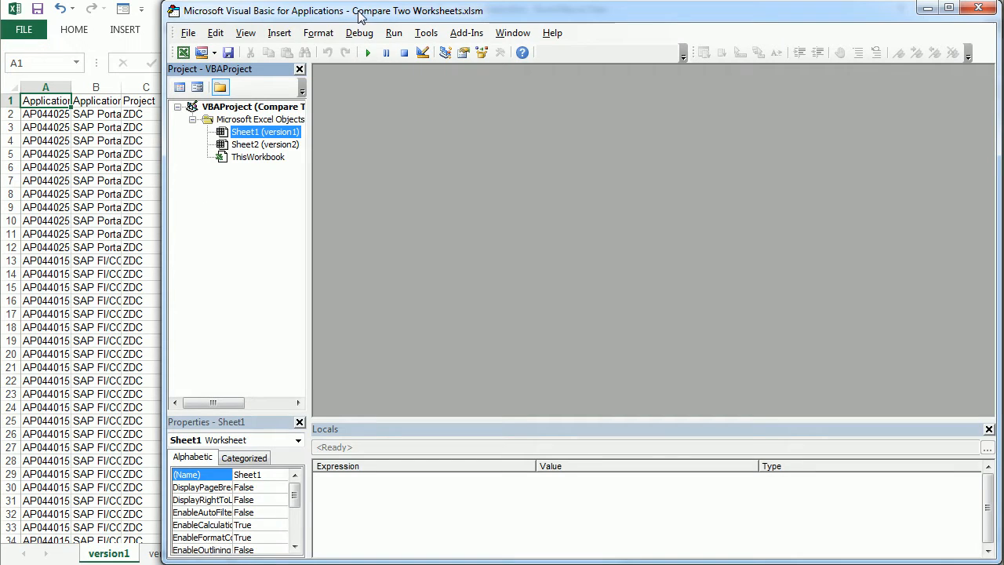
left_click(279, 31)
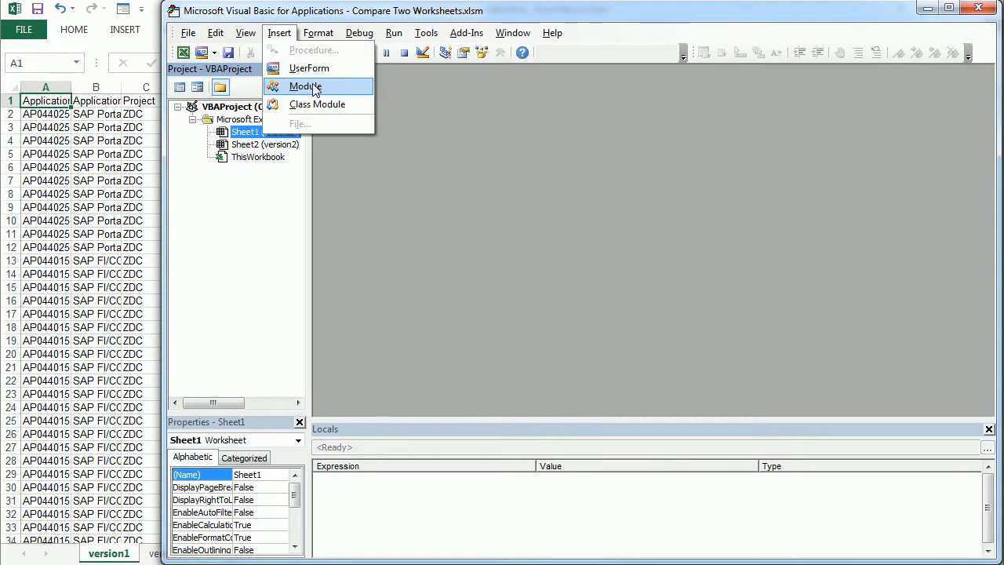
left_click(305, 86)
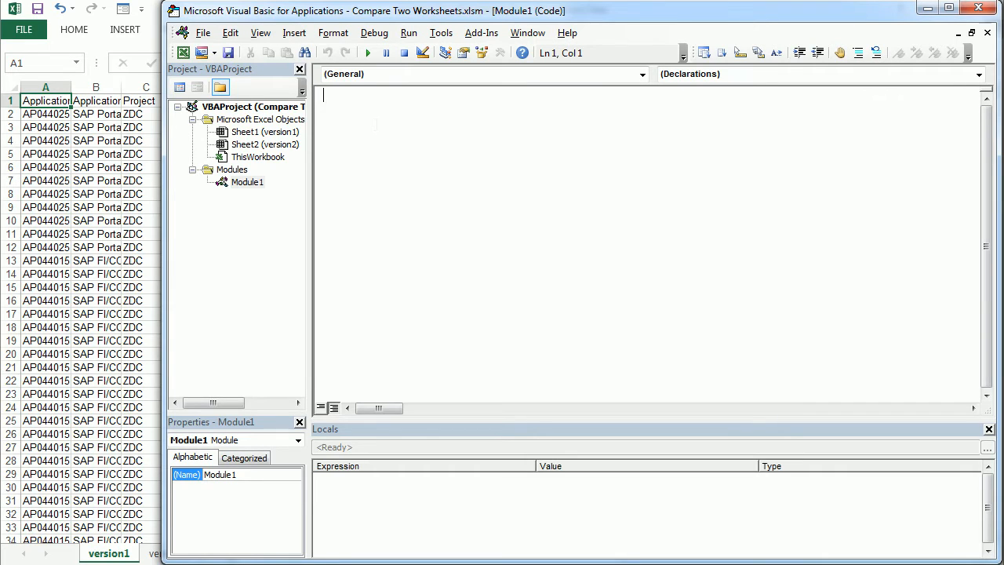
- Begin the subroutine Sub CompareTwoWorksheets() in Module1
type("sub")
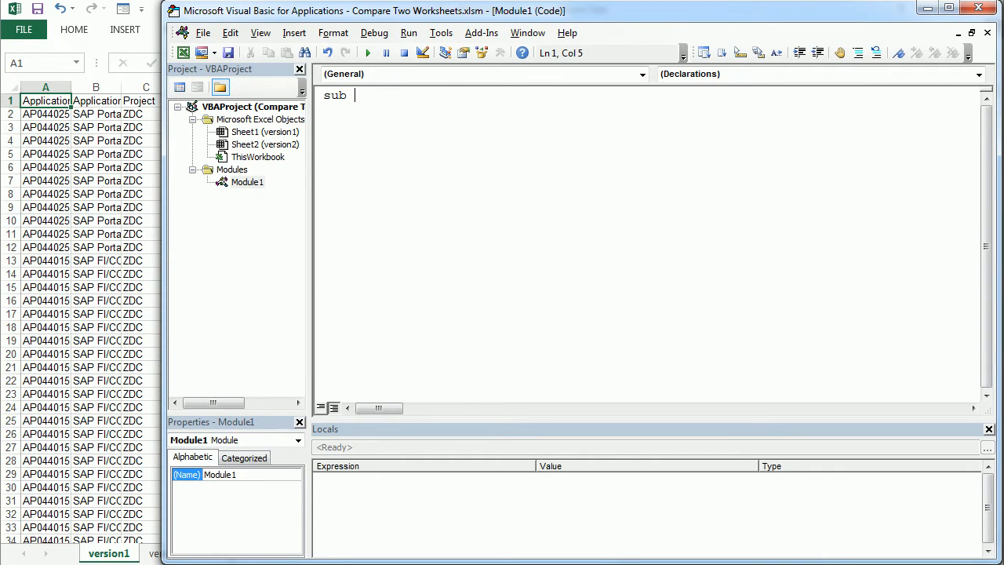
type("Com")
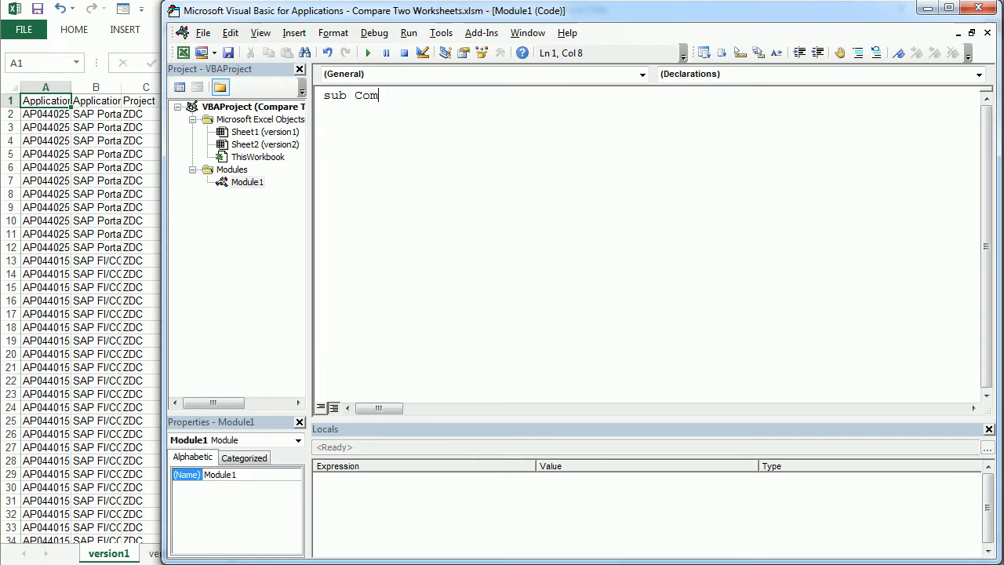
type("pareTwo")
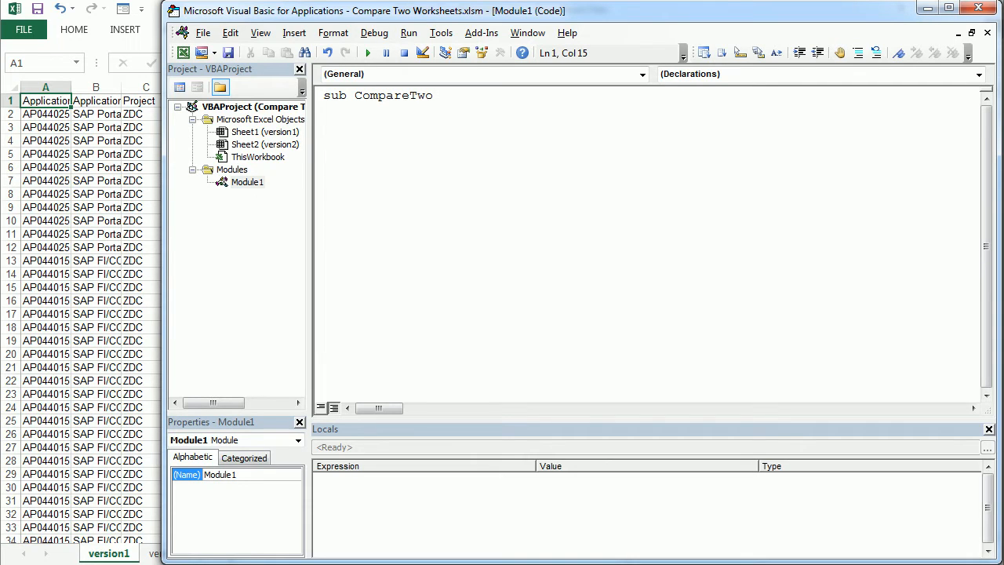
type("Worksheets(")
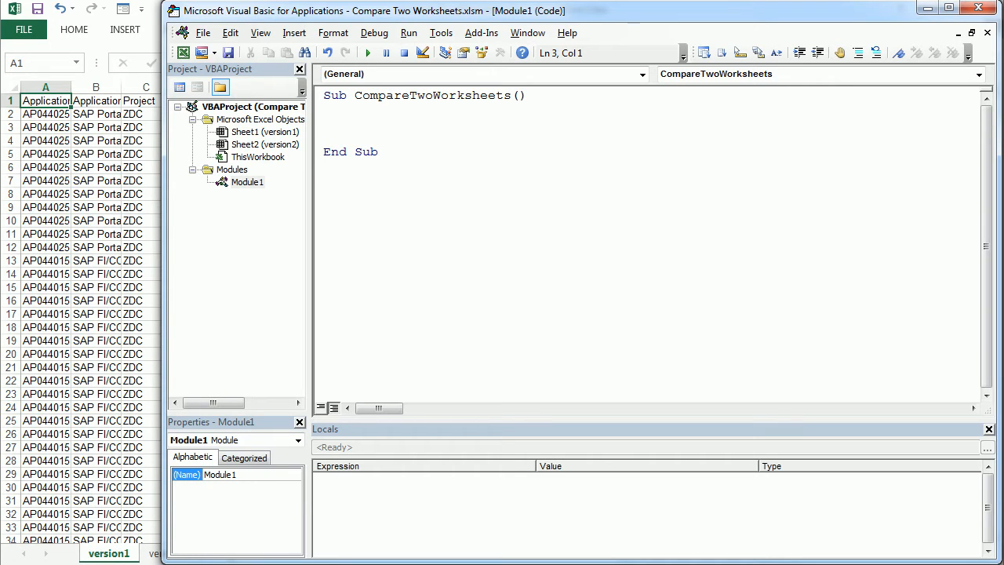
- Declare Dim dataRng As Range, selCell As Range on the next line
type("Dim")
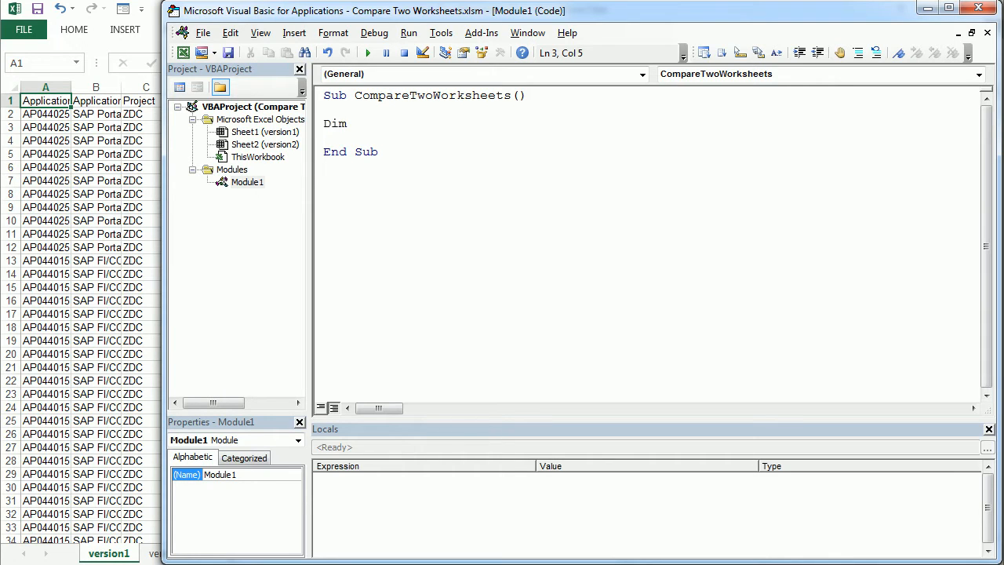
type("dataRng")
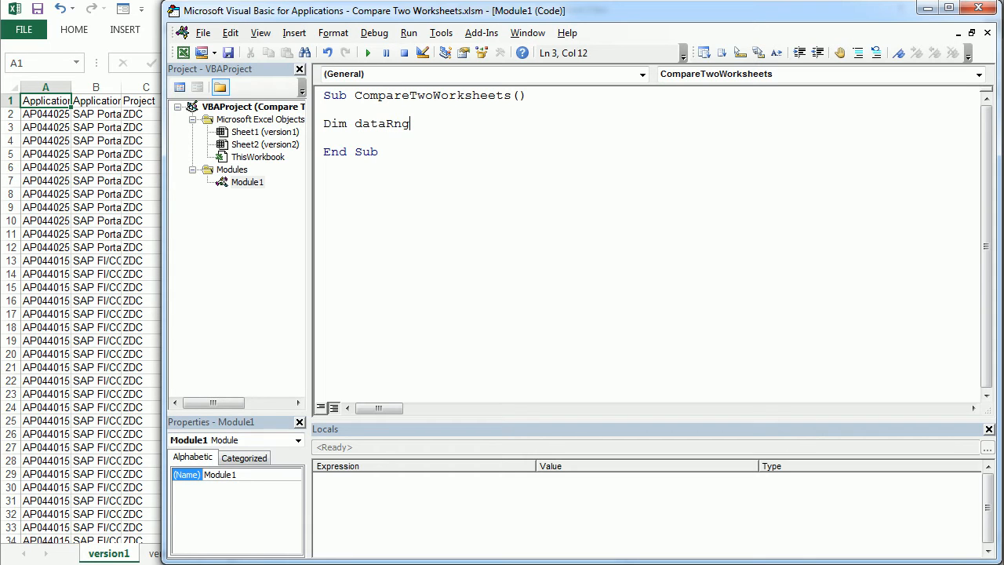
type("as r")
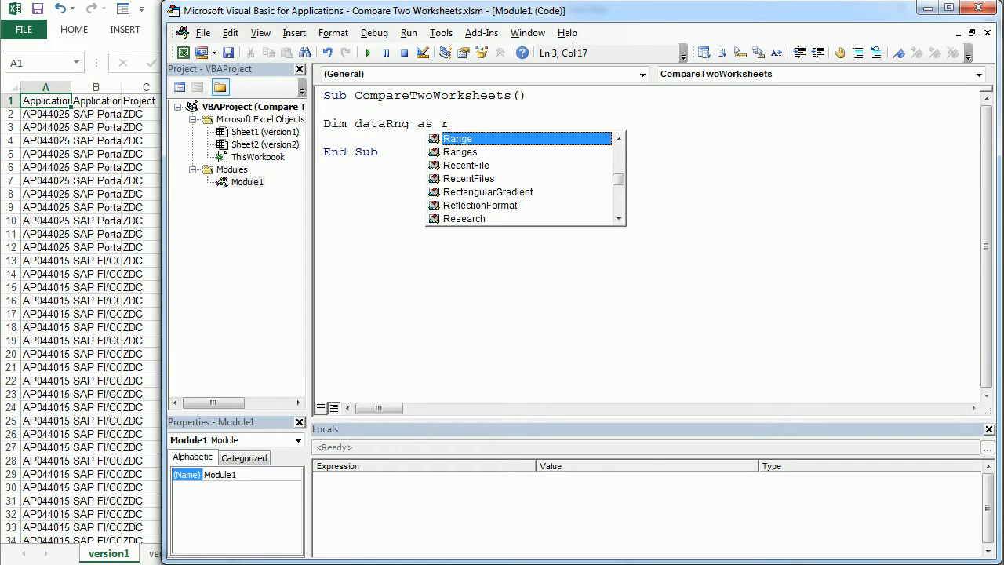
type("Range,")
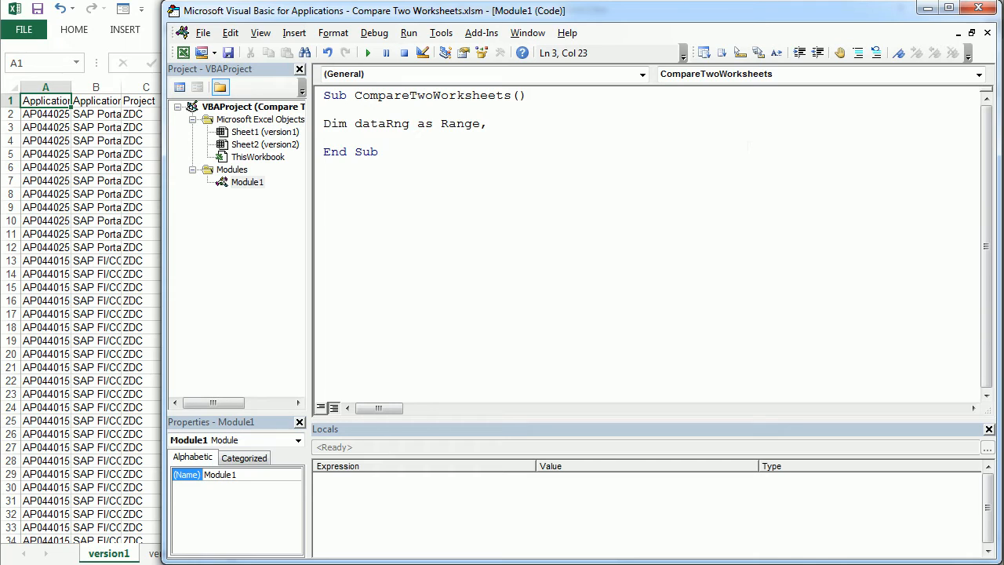
type("selCell as")
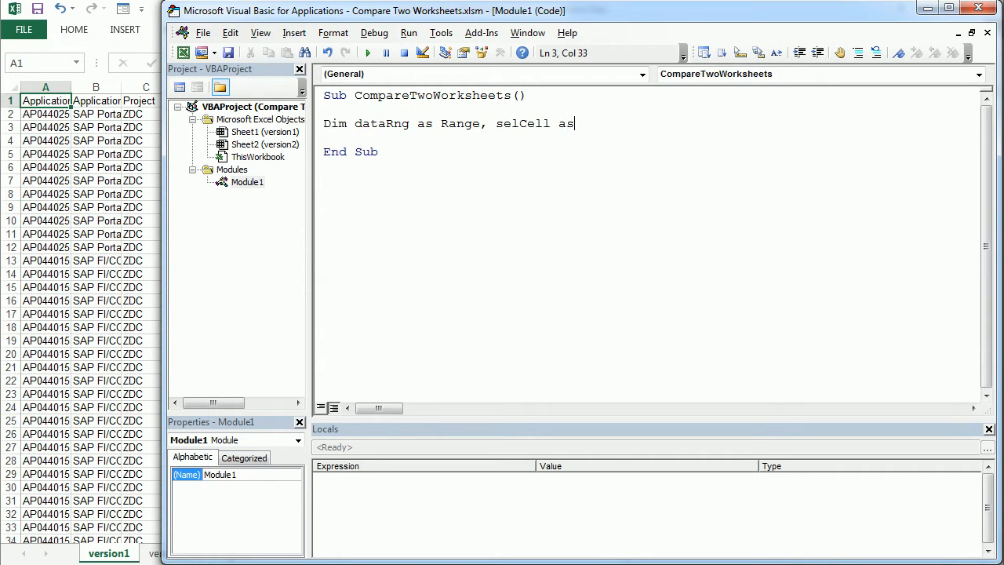
type("range")
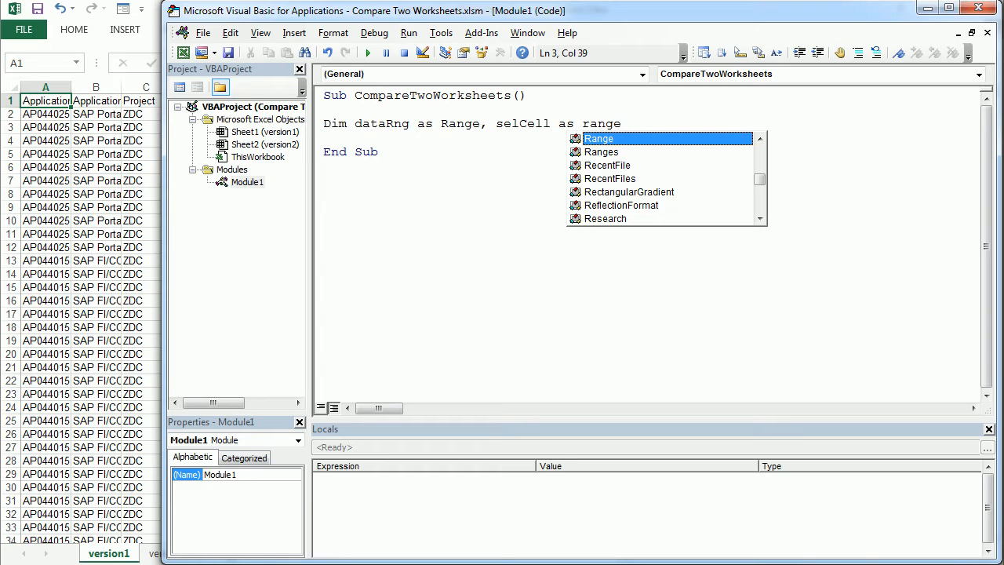
key("Enter")
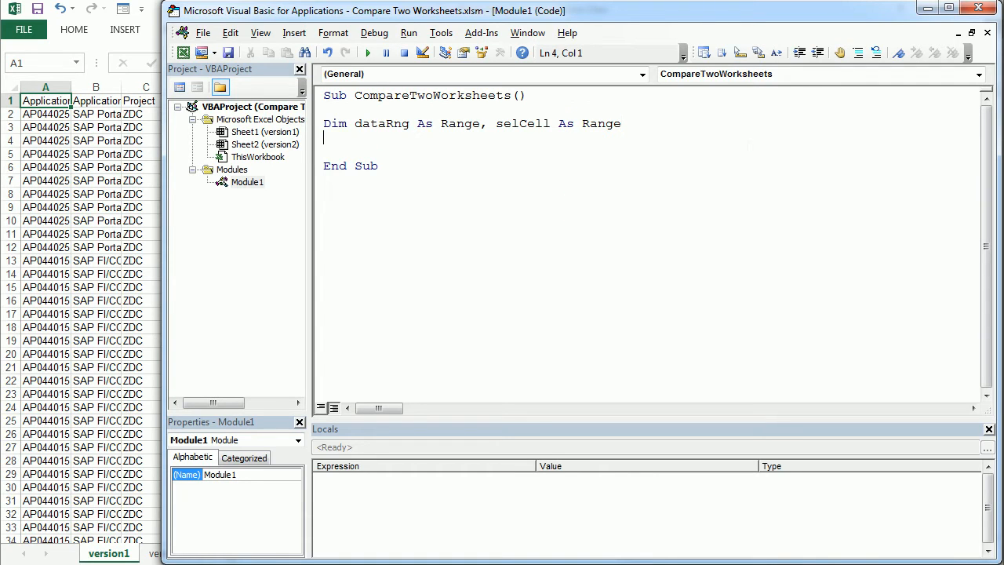
- Add a line that activates the first worksheet, Worksheets(1).Activate
type("worksheets(1")
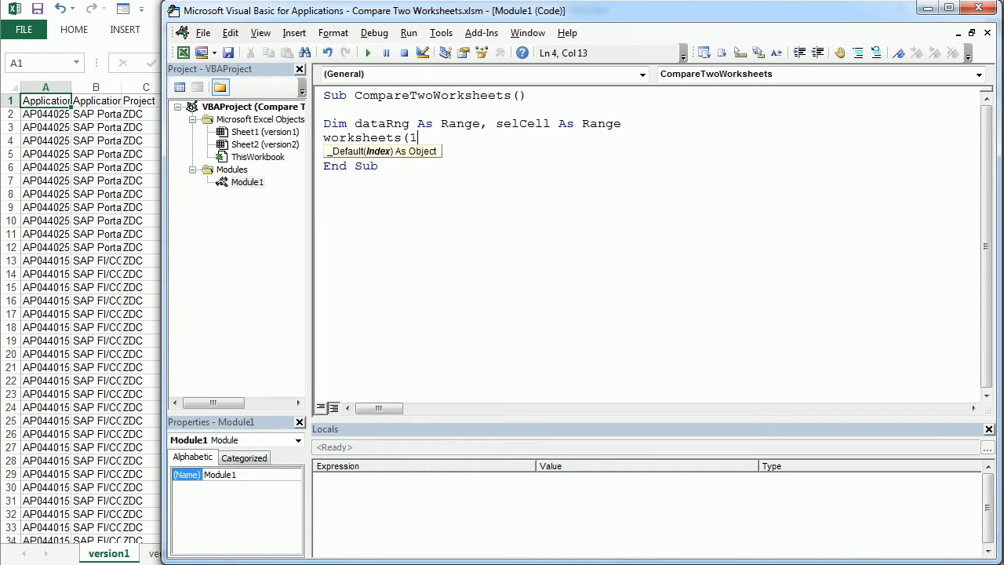
type(").ac")
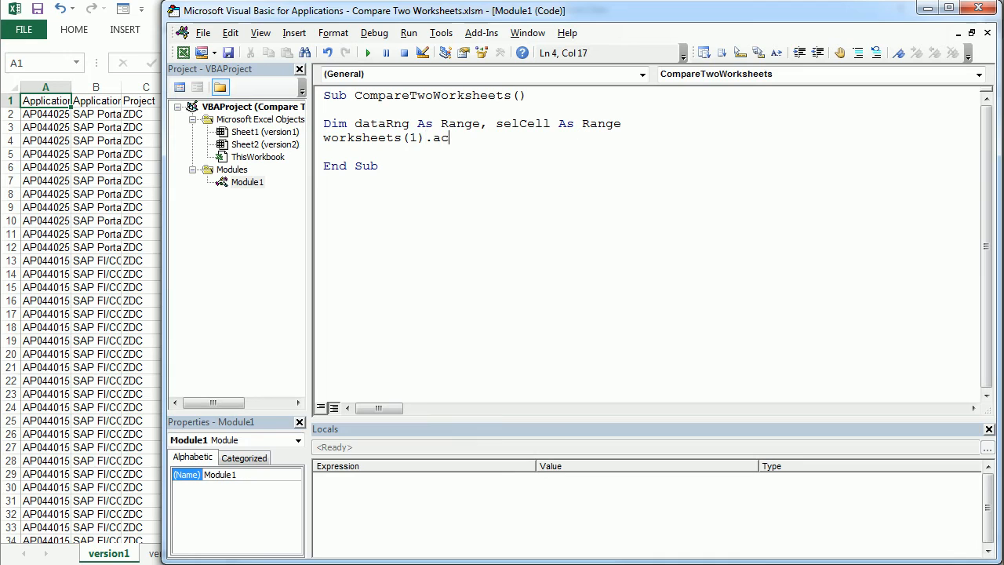
type("tivate")
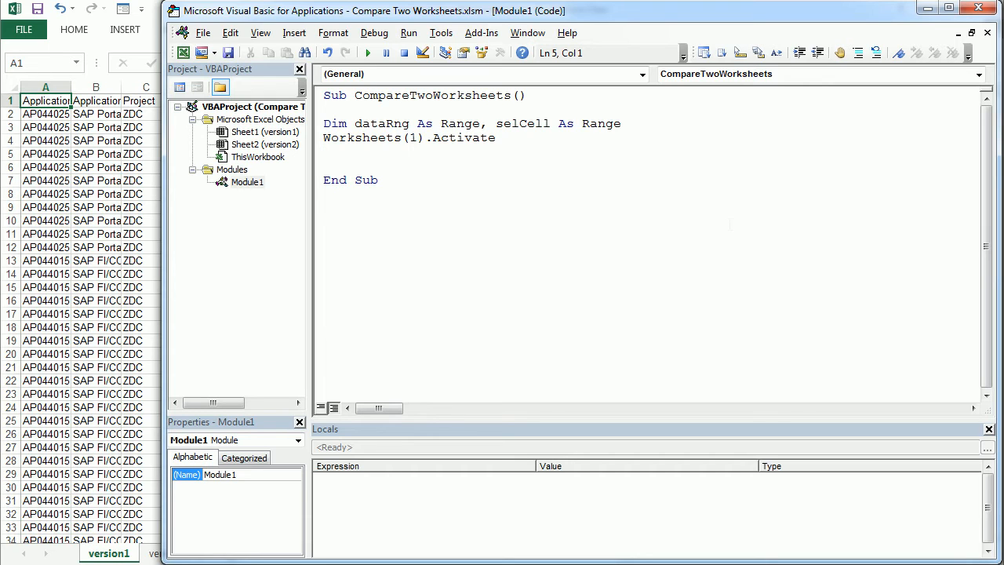
- Write Set dataRng = ActiveCell.CurrentRegion, accepting CurrentRegion from IntelliSense
type("set d")
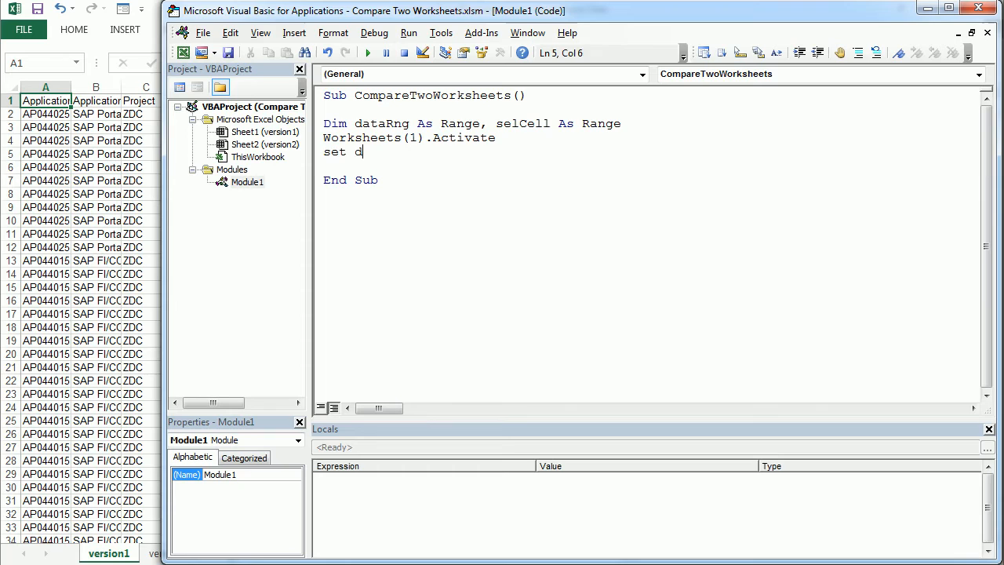
type("ataR")
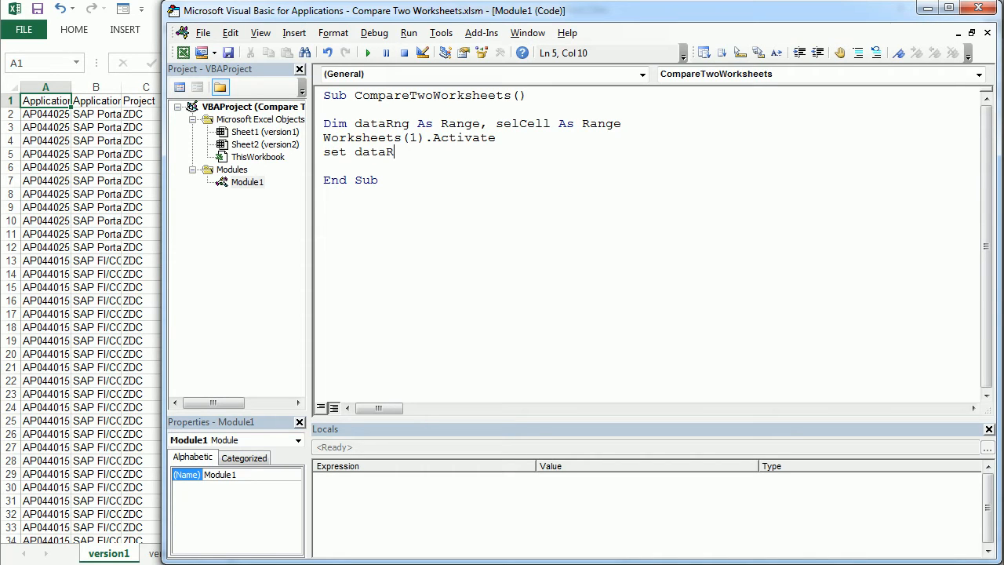
type("ng")
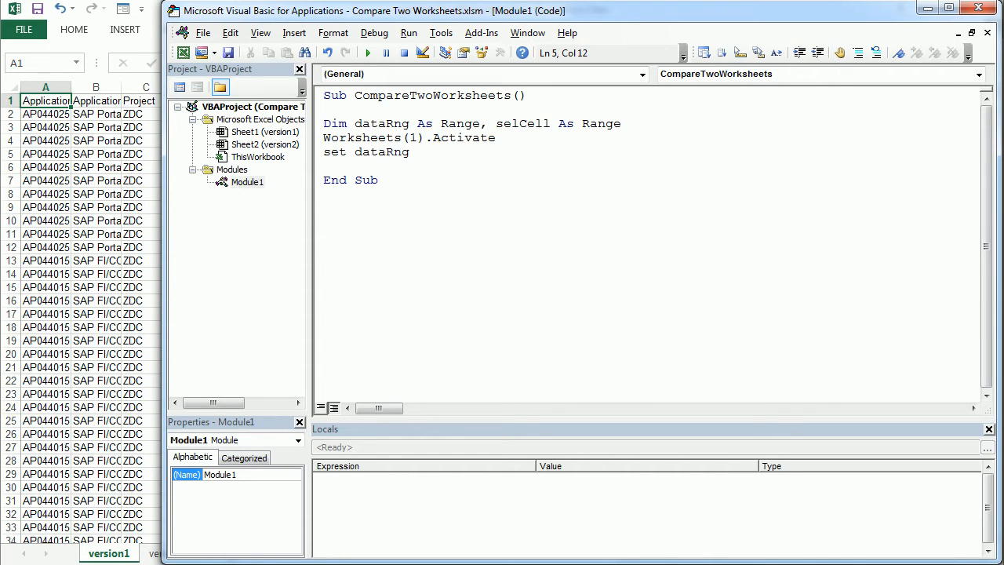
type("=")
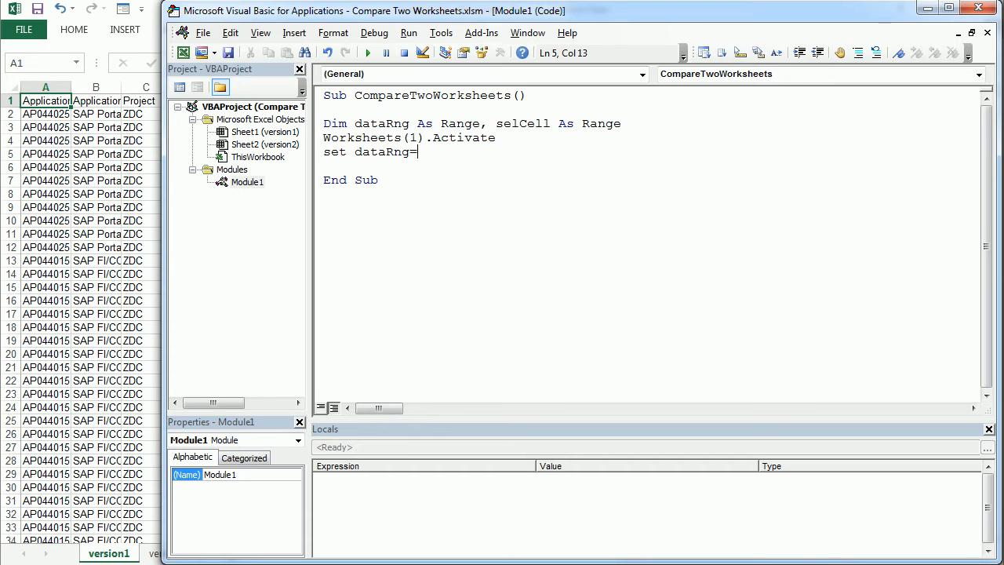
type("a")
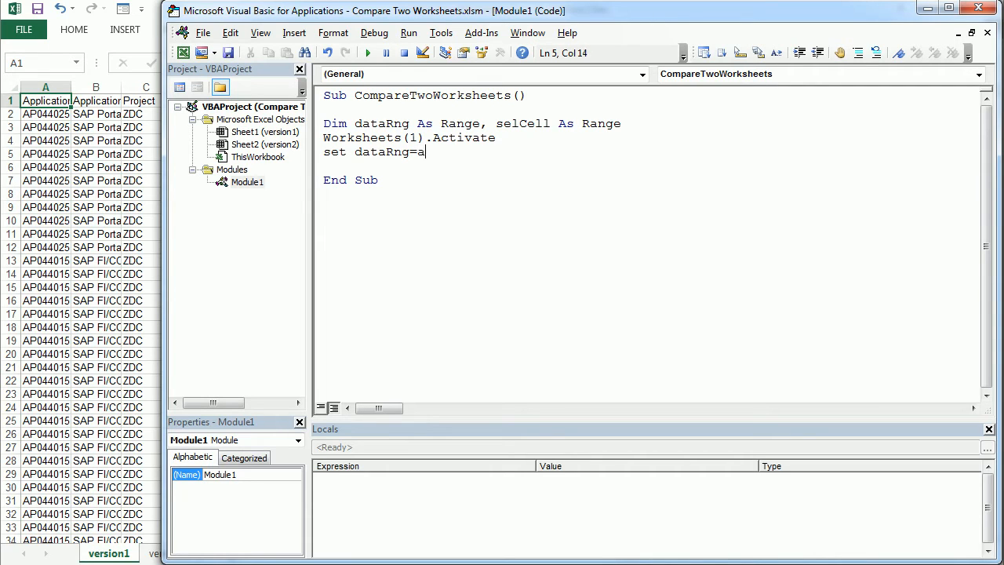
type("cti")
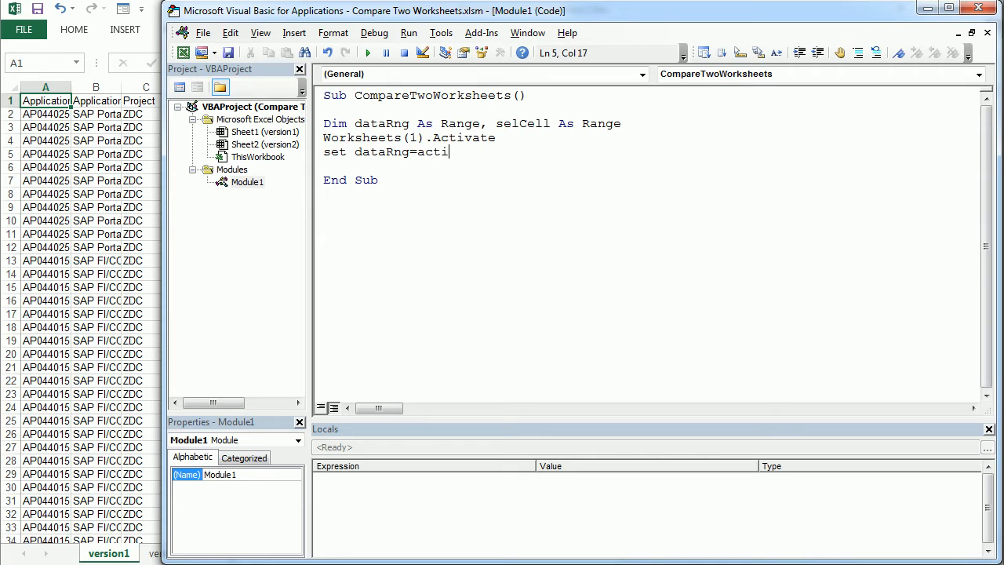
type("vec")
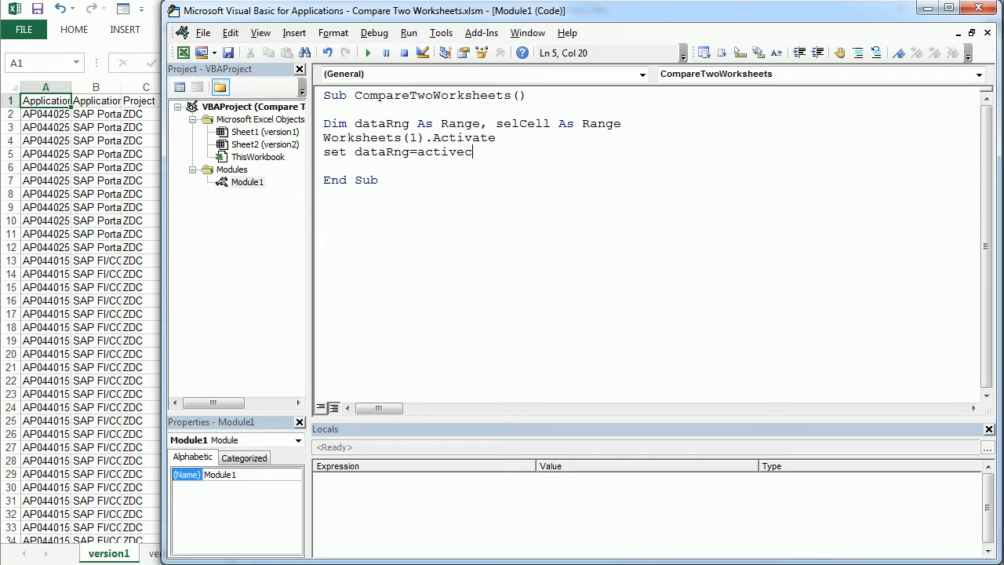
type("ll")
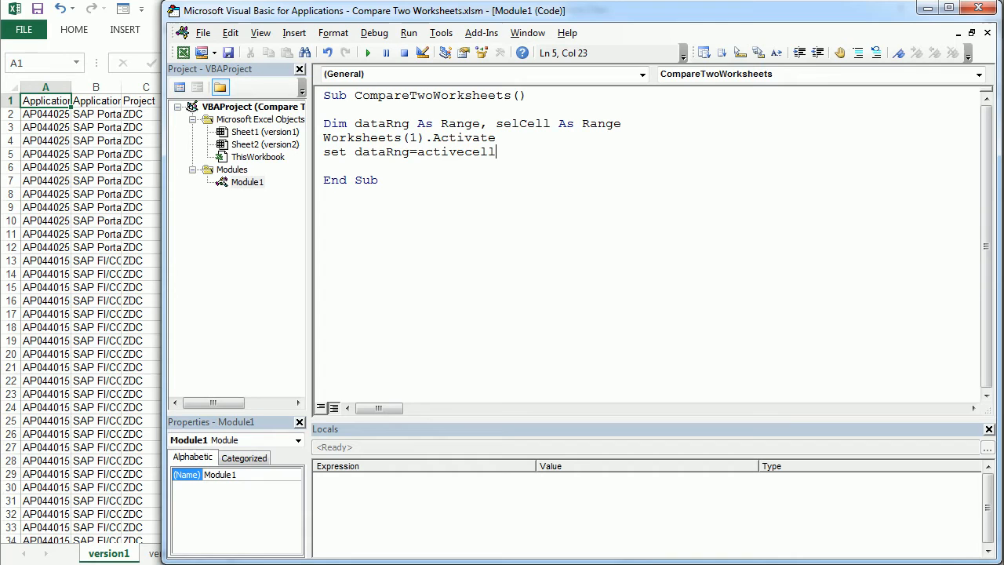
type(".")
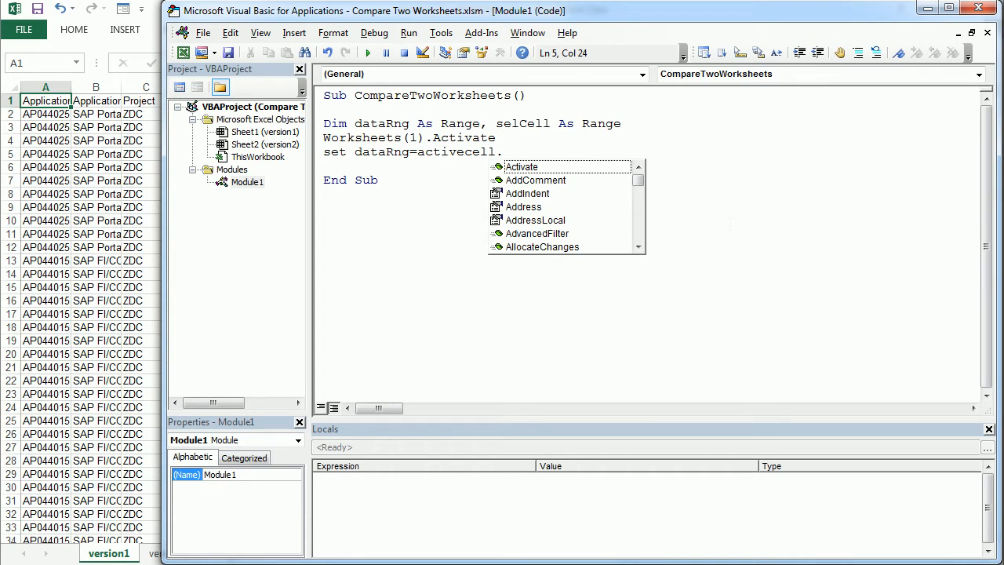
type(".current")
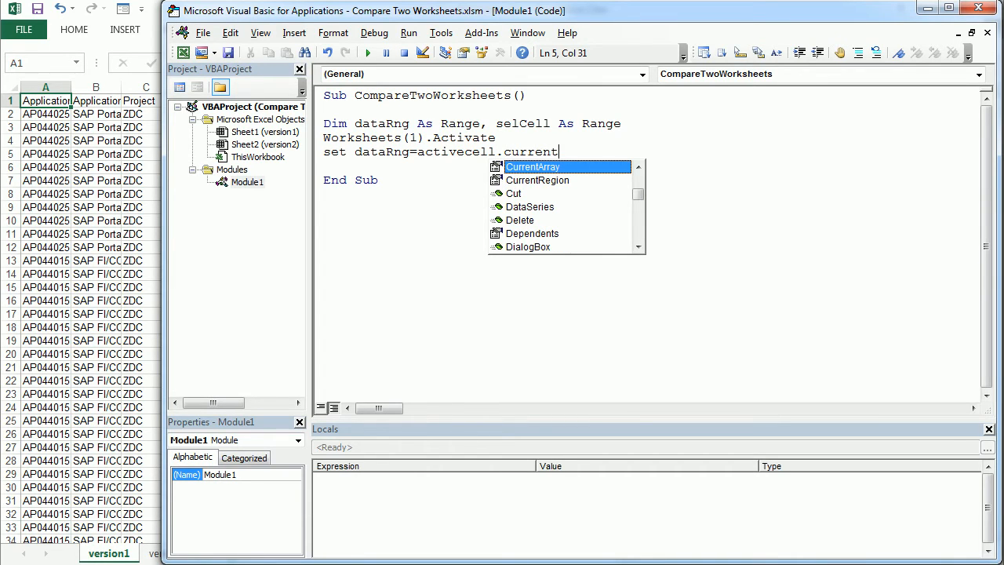
type("Re")
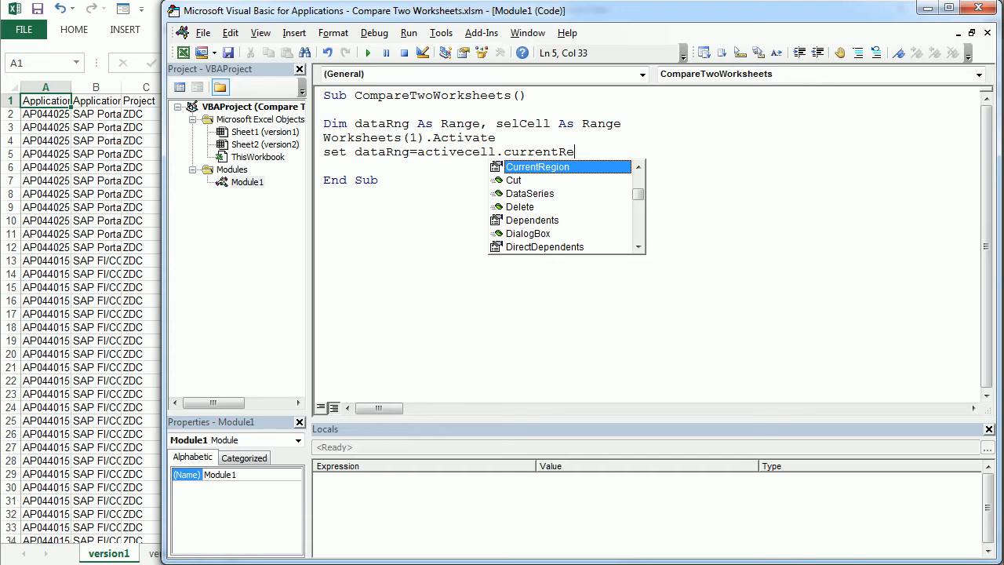
key("Backspace")
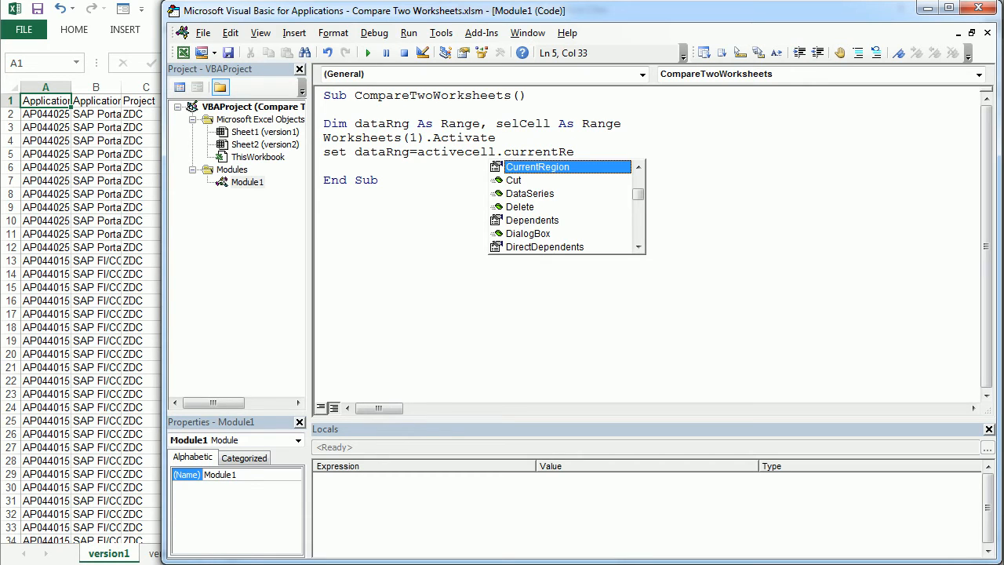
type("gion")
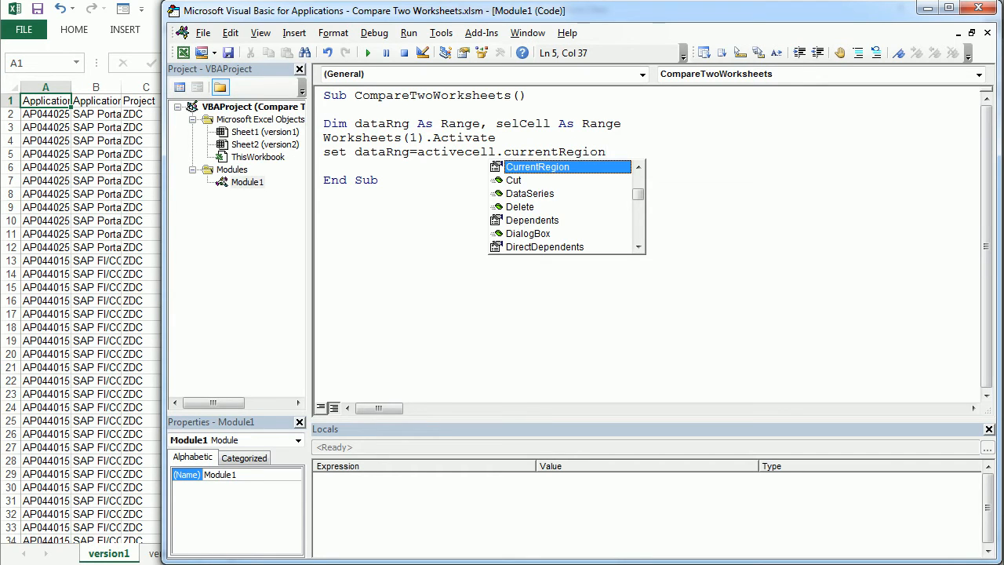
key("Enter")
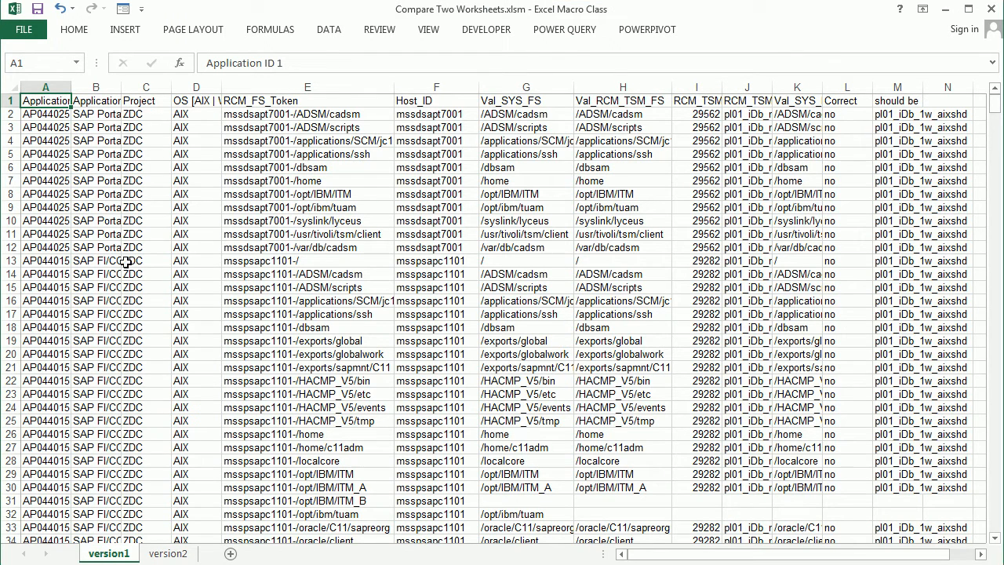
- Select a cell in the version1 data in Excel to see the surrounding current region
left_click(113, 248)
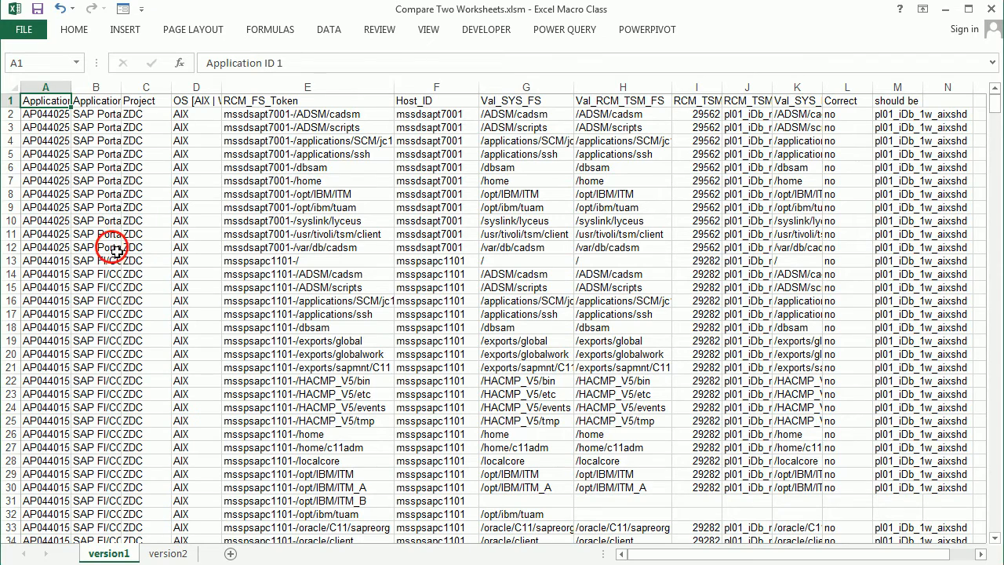
left_click(96, 248)
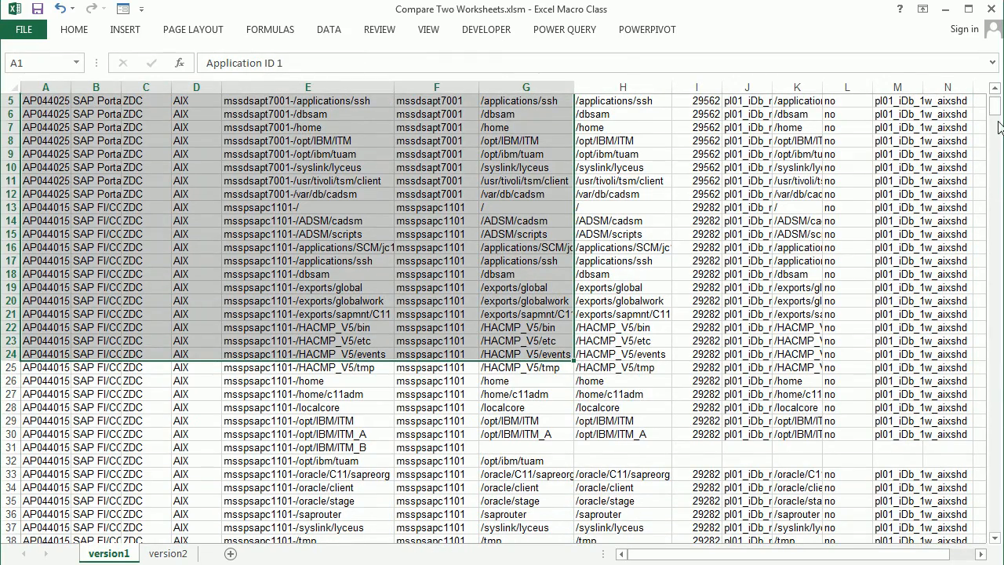
scroll("up", 3)
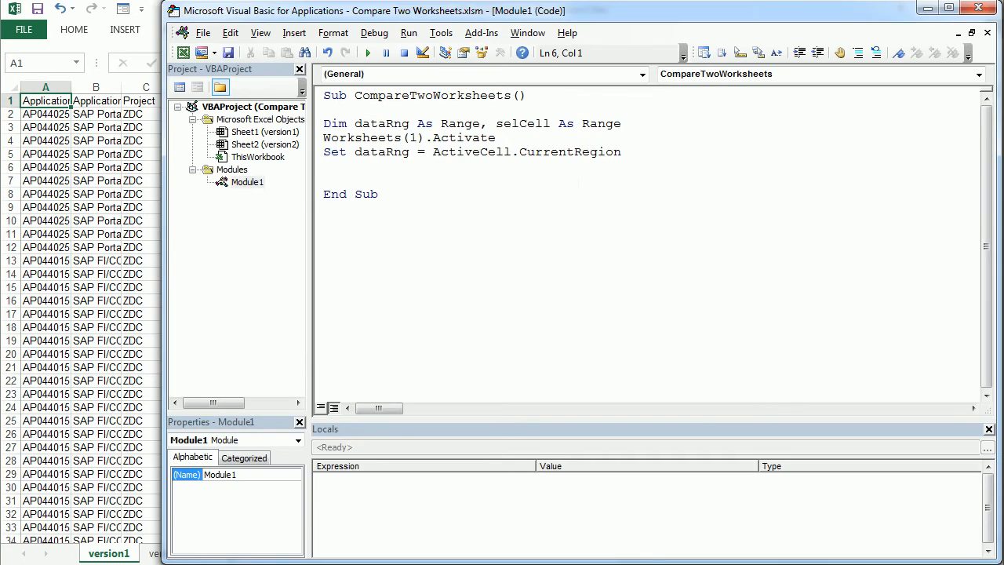
- Write the loop header For Each selCell In dataRng and start its body
type("for ea")
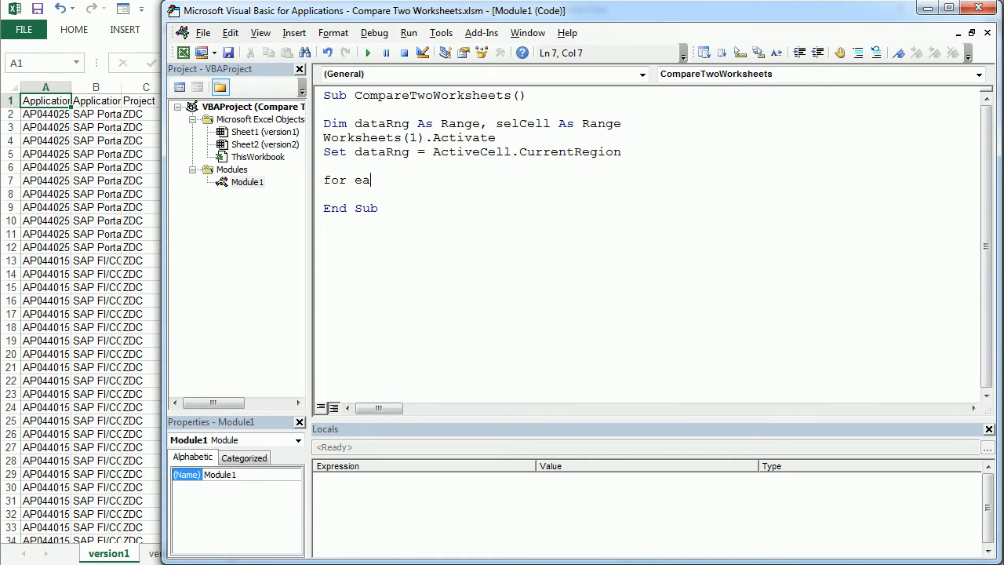
type("ch selCell")
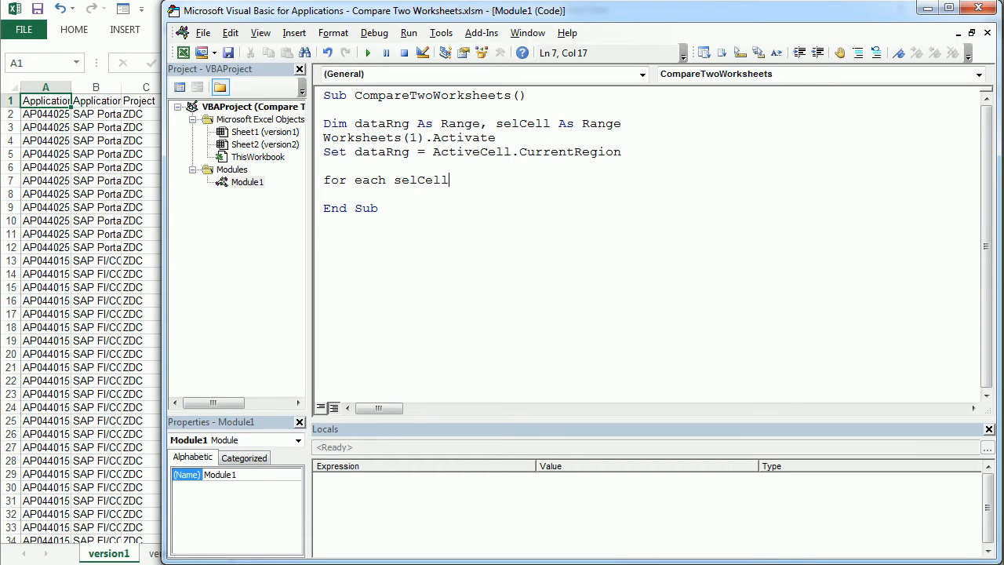
type("in dat")
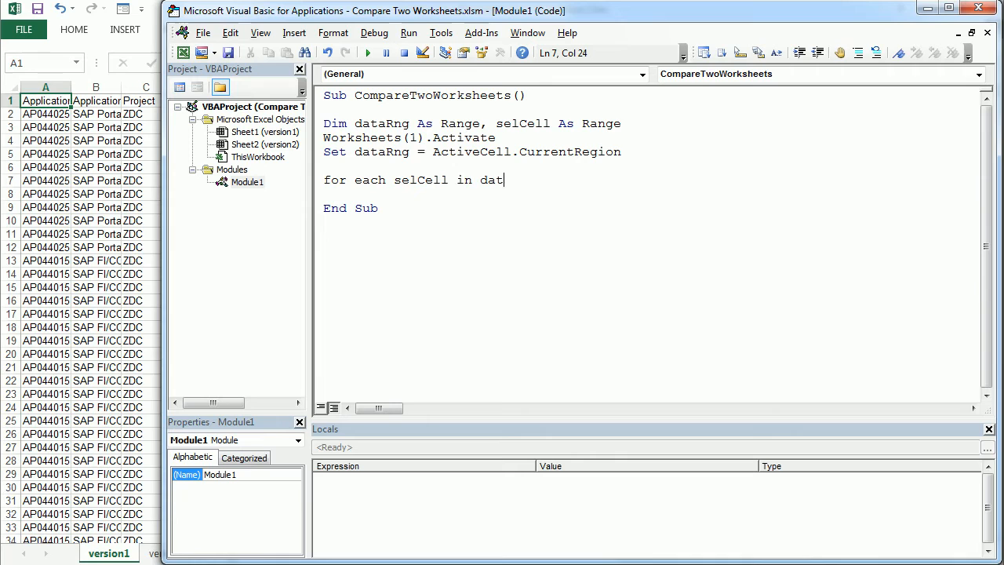
type("aRng")
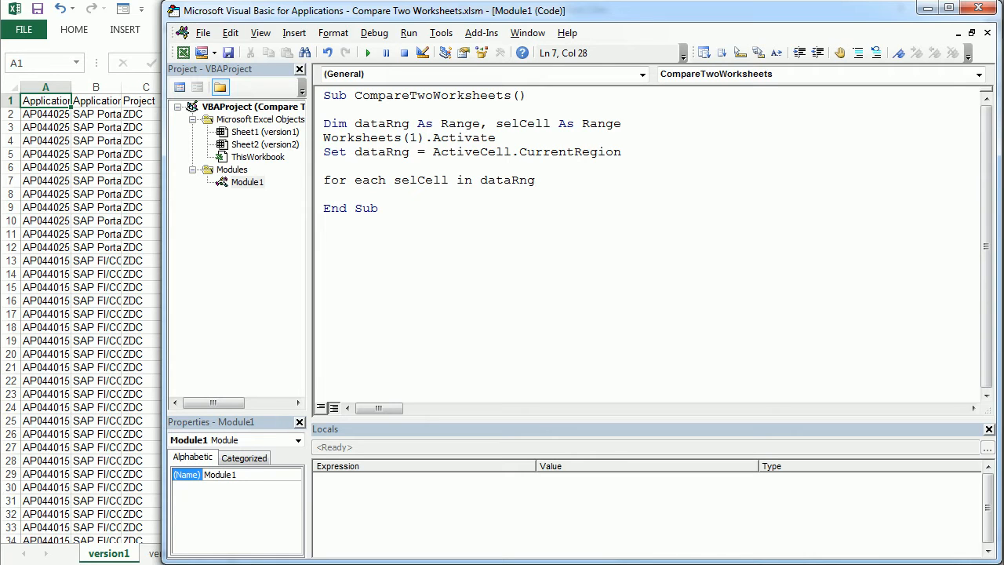
key("enter")
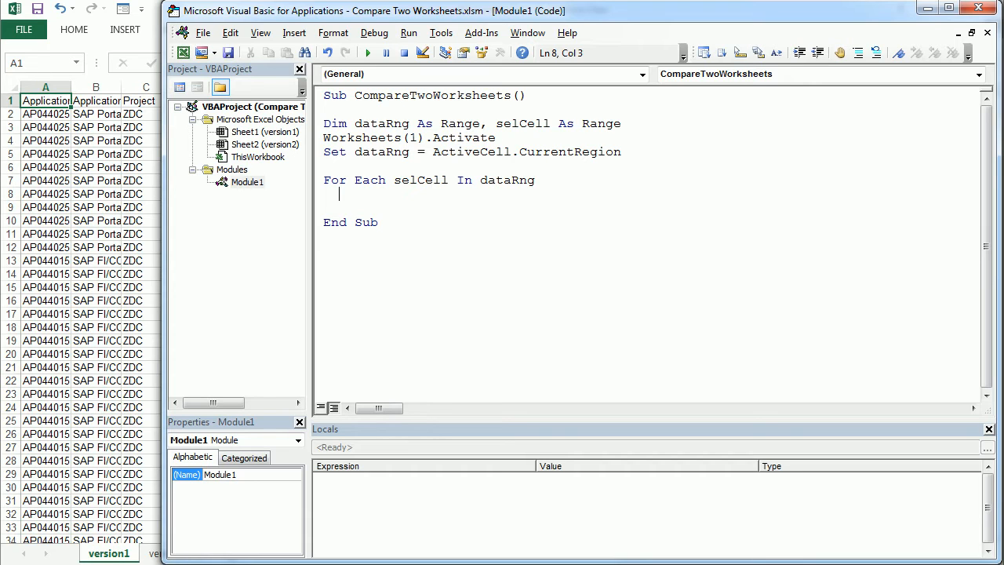
- Begin the condition If selCell.Value <> Worksheets(2) on line 8
type("if s")
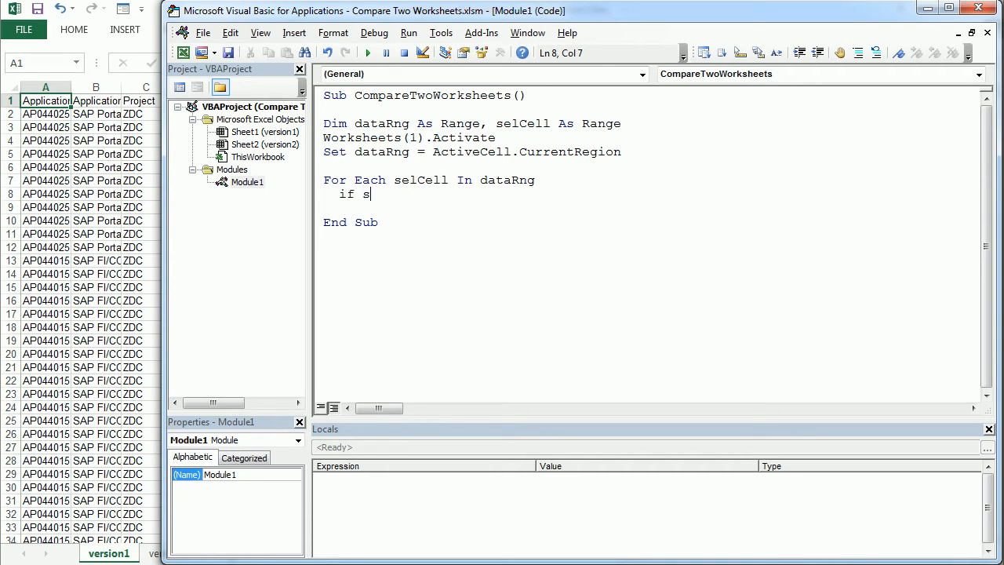
type("elCell.v")
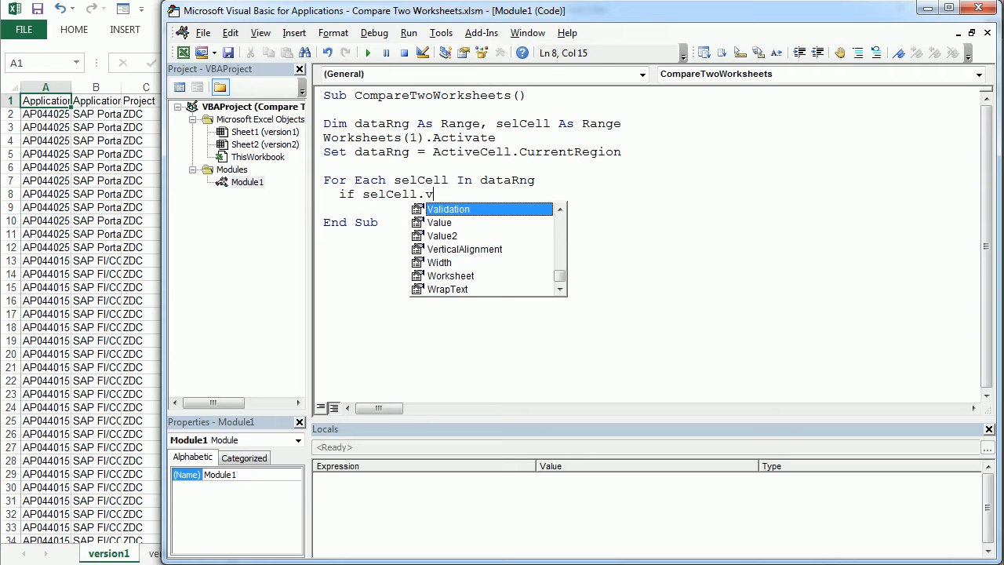
type("alue<>")
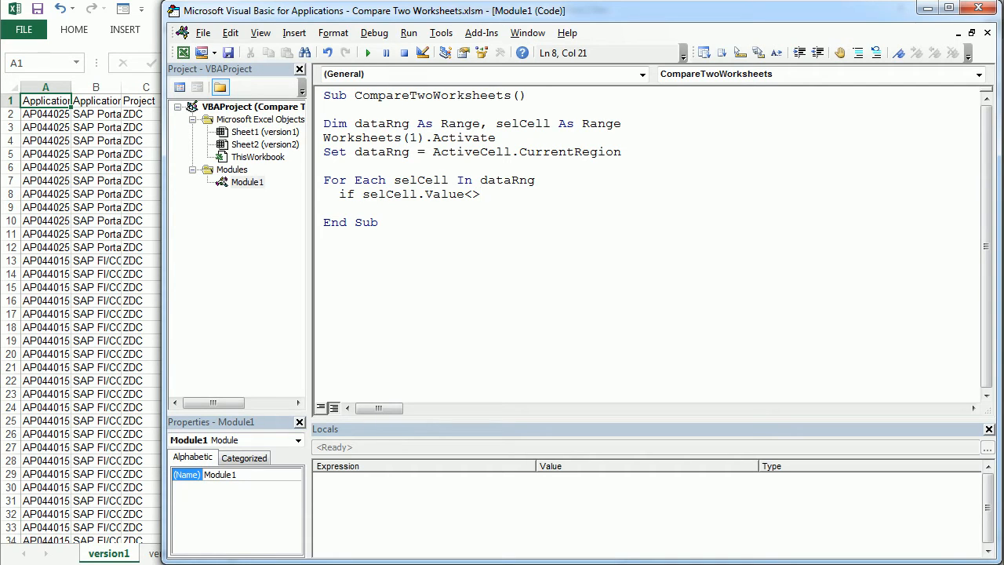
type("worksheets(")
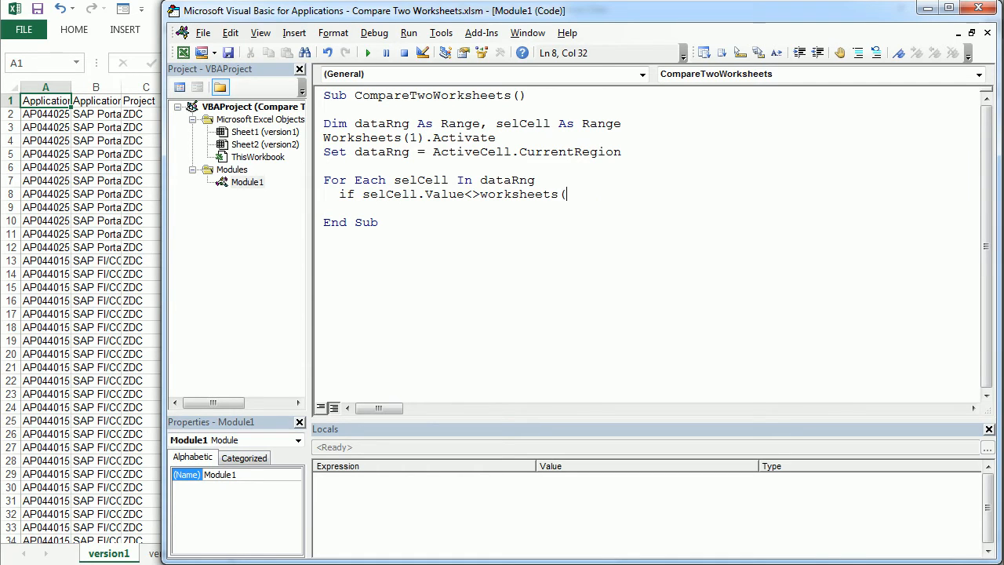
key("Backspace")
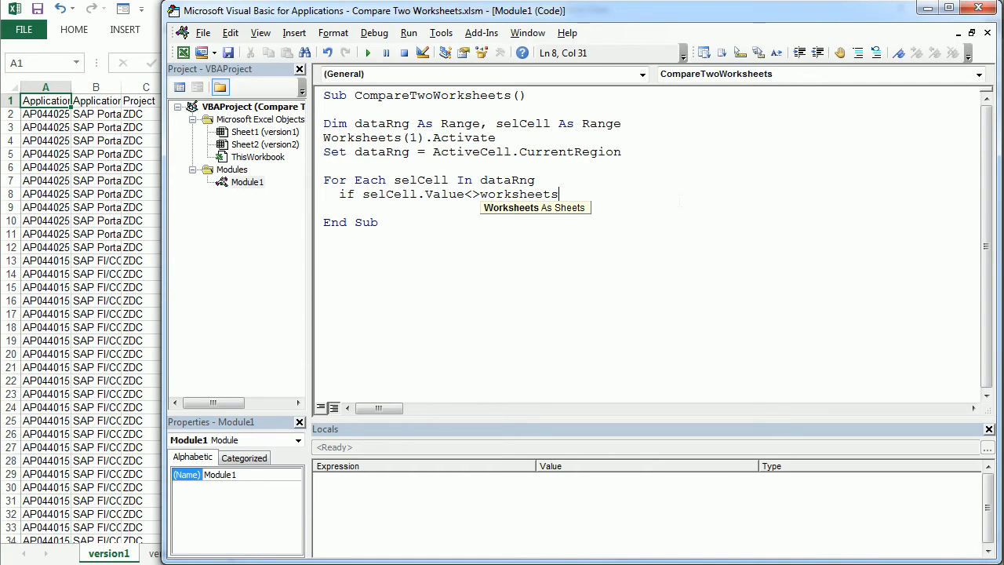
type("(2)")
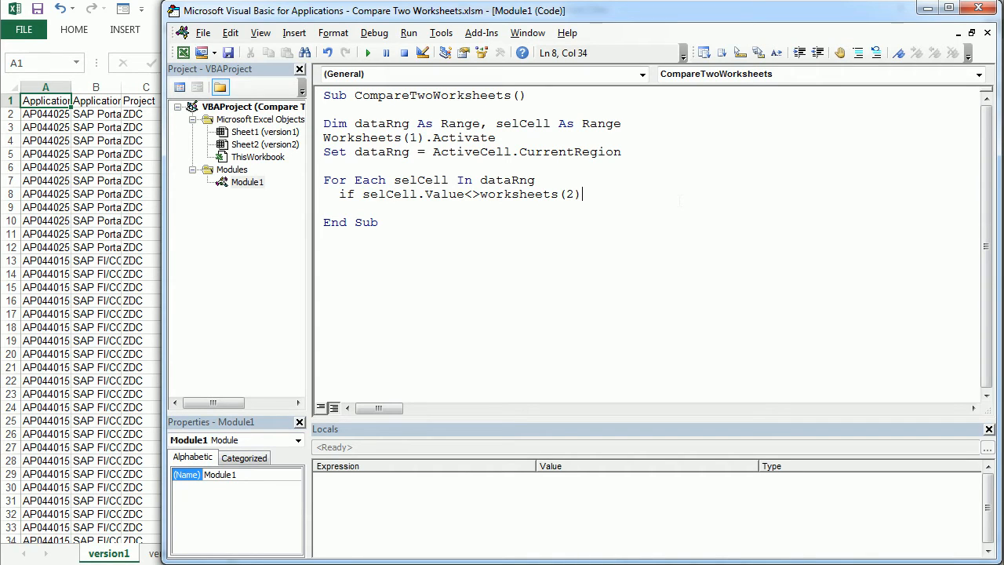
- Complete it with .Range(selCell.Address).Value Then, accepting Address from IntelliSense
type(".range(")
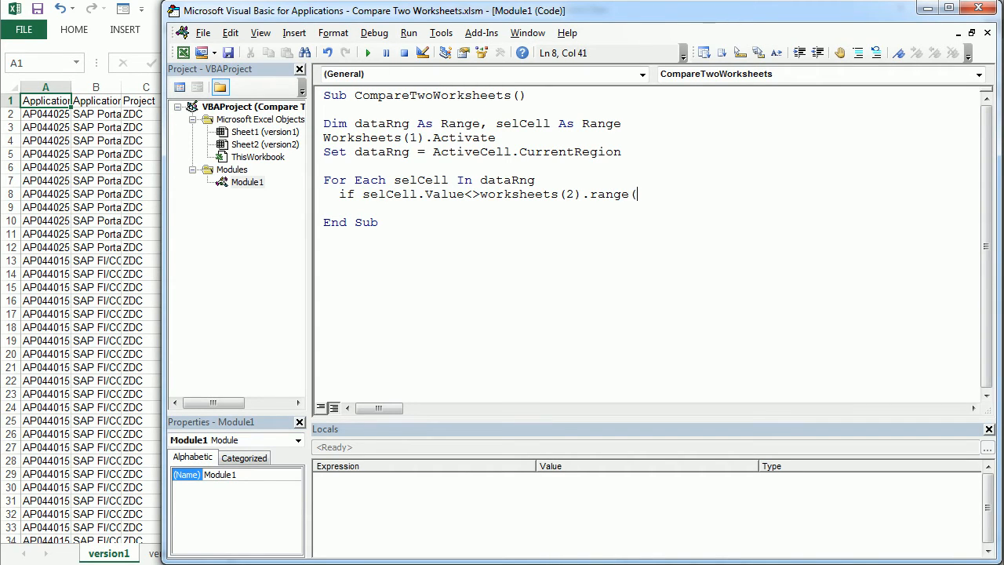
type("selCell.")
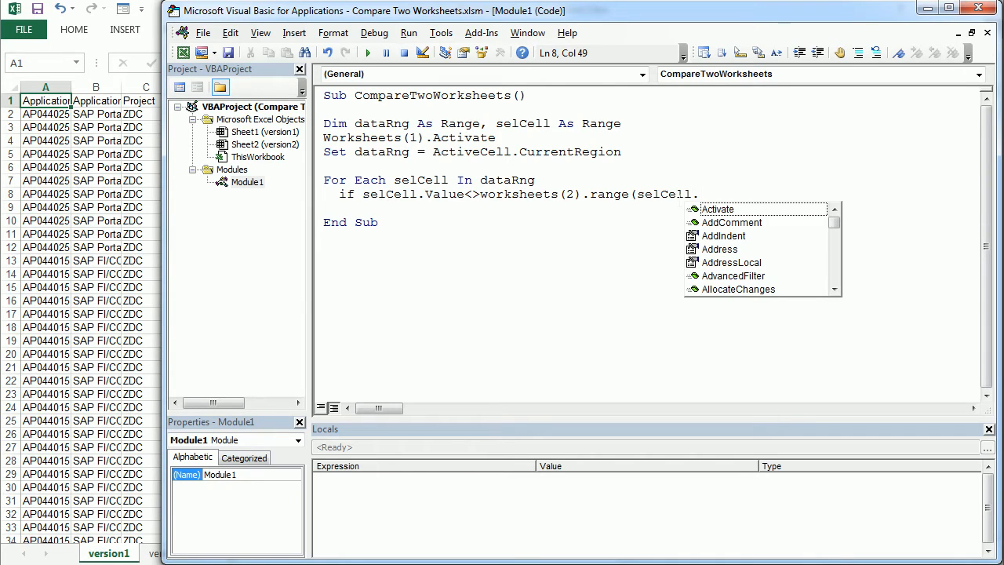
type("address")
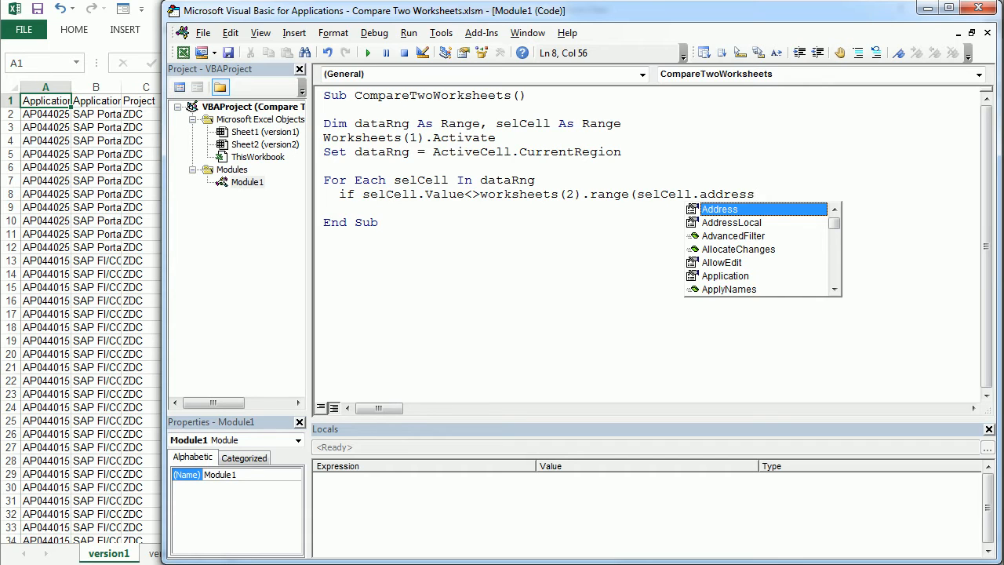
key("Tab")
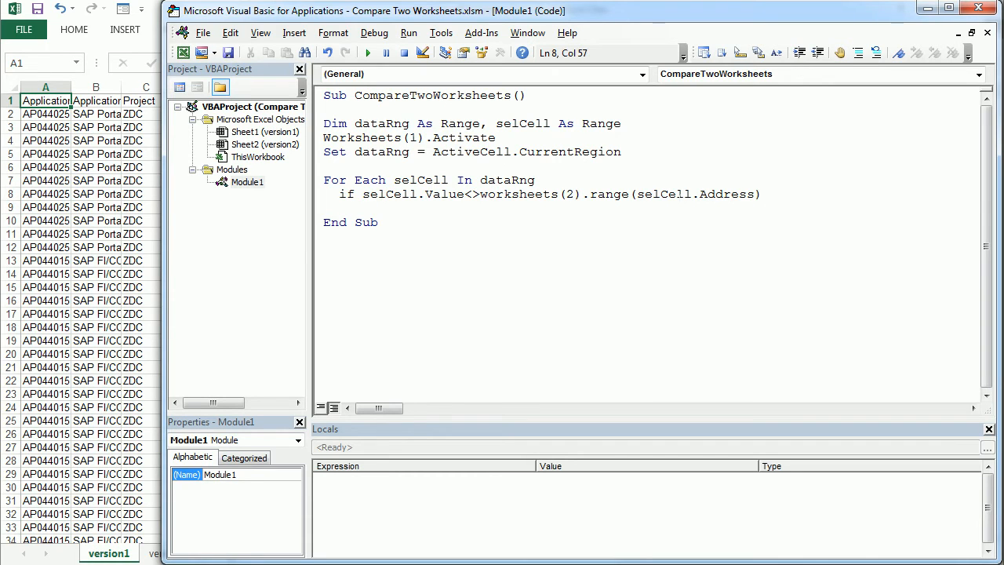
type(".value")
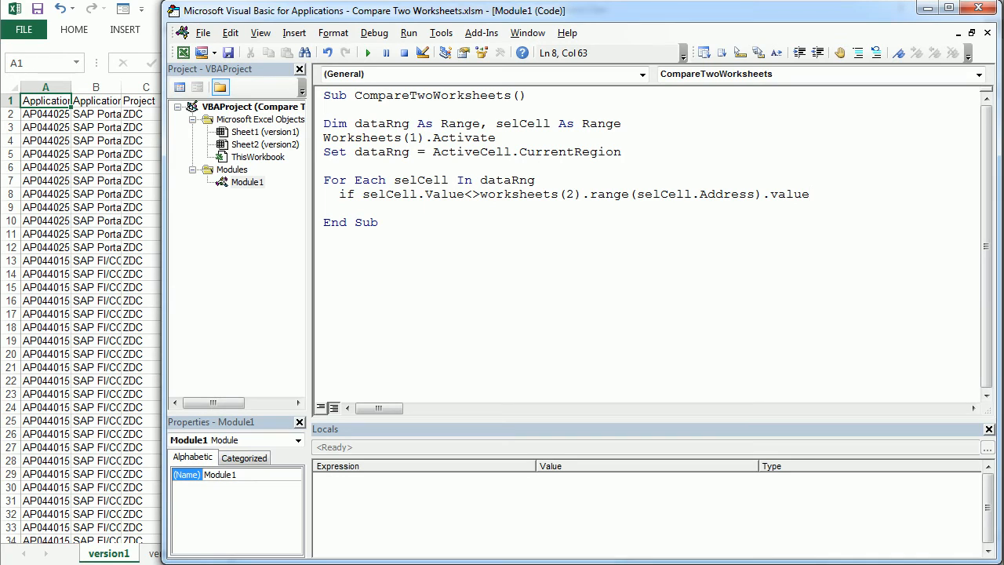
type("then")
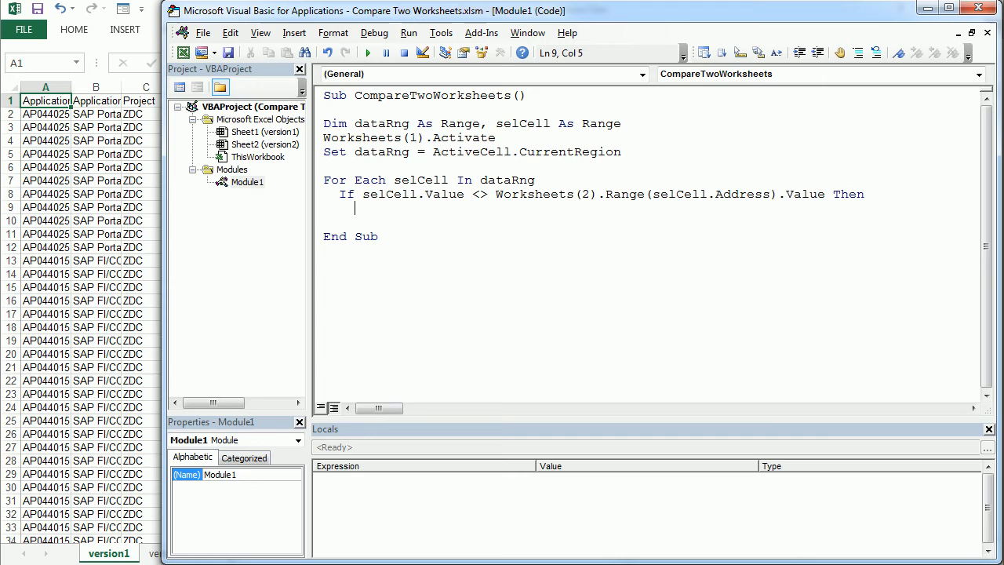
- Write Worksheets(2).Range(selCell.Address).Interior.Color = vbYellow inside the If
type("wo")
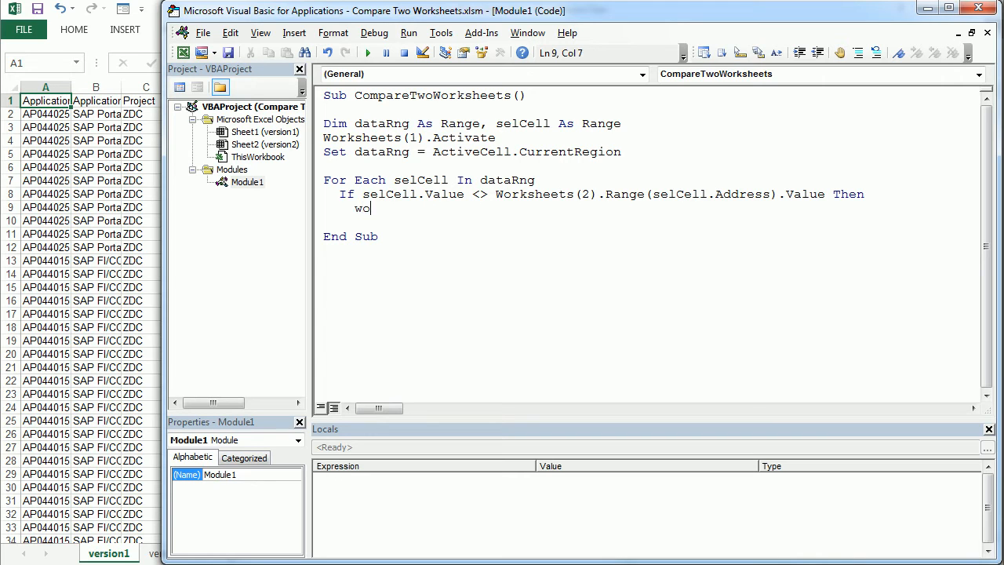
type("rksheets")
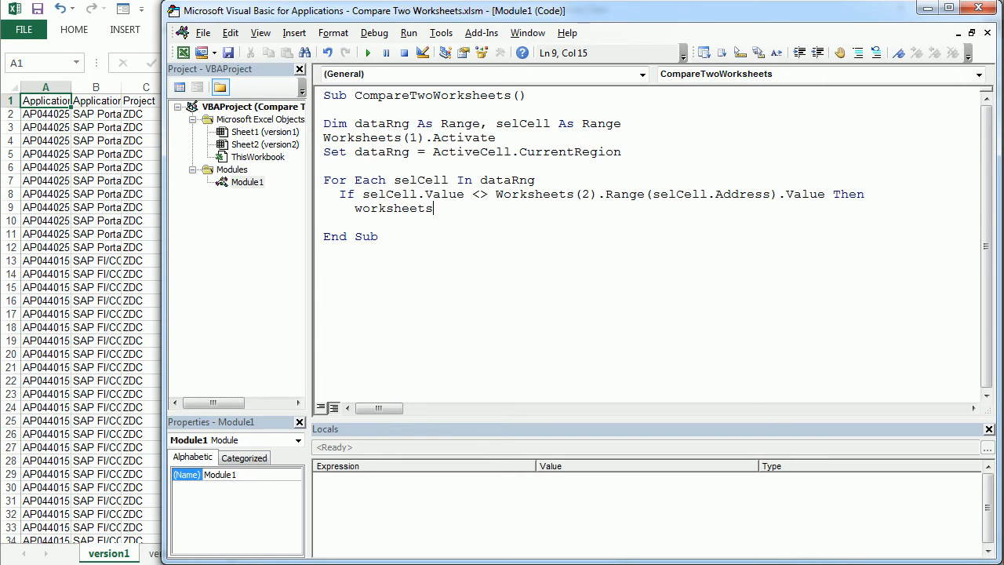
type("(2)")
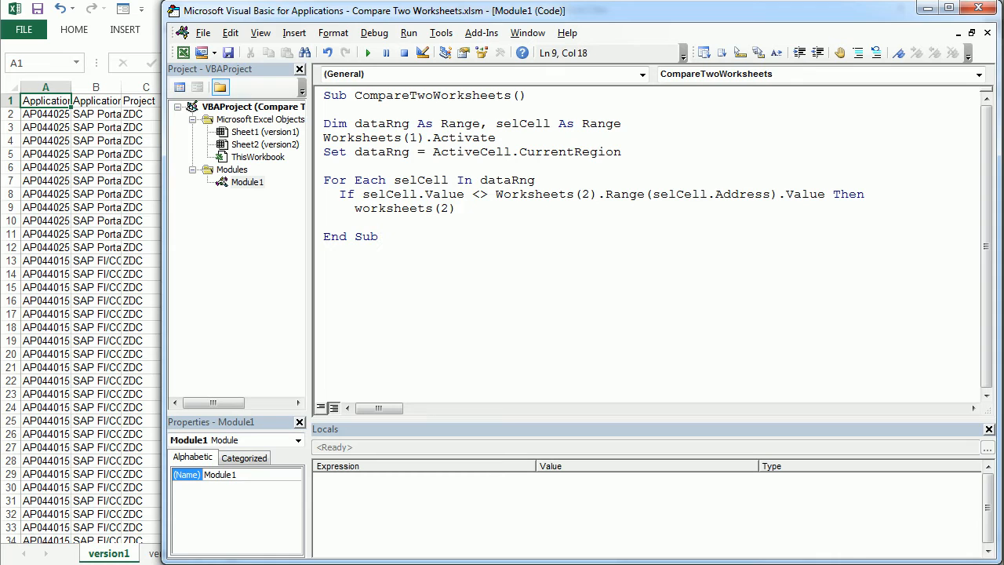
type(".range")
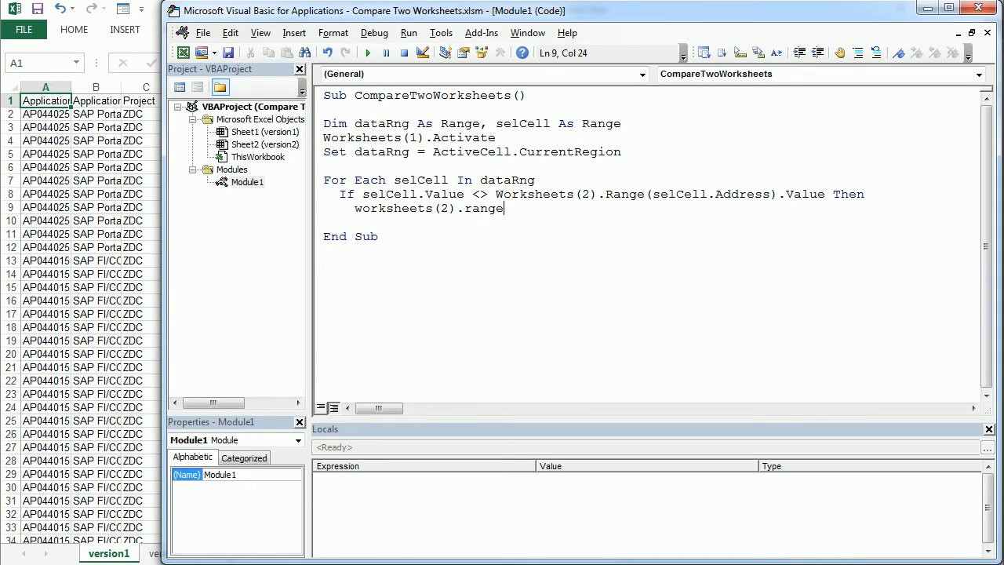
type("(selCell")
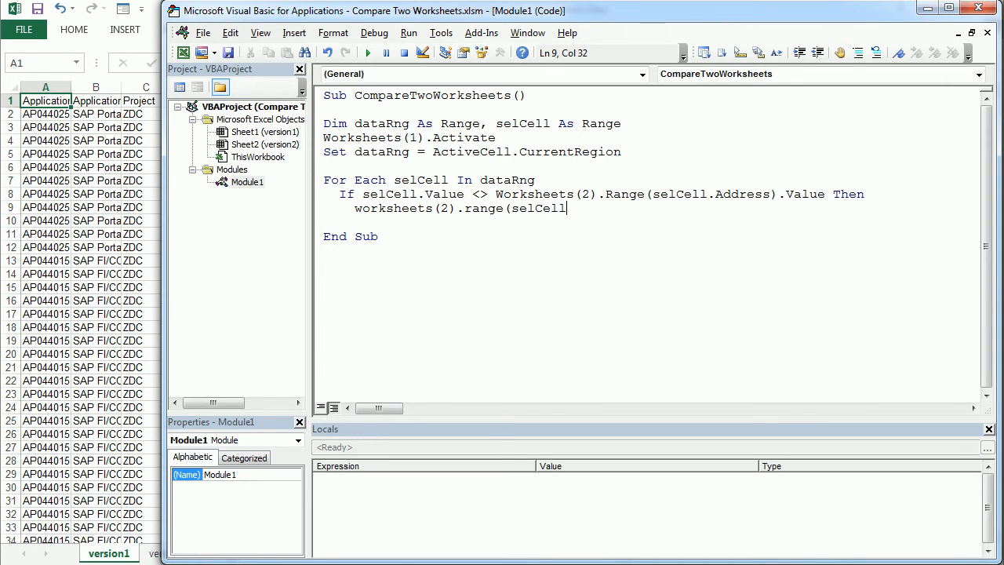
type(".Address)")
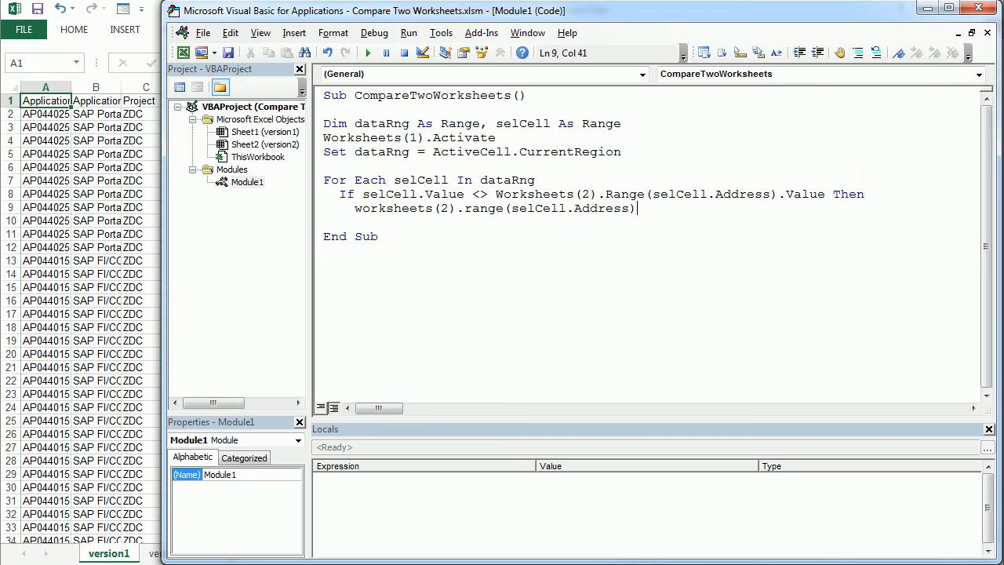
type(".interior.")
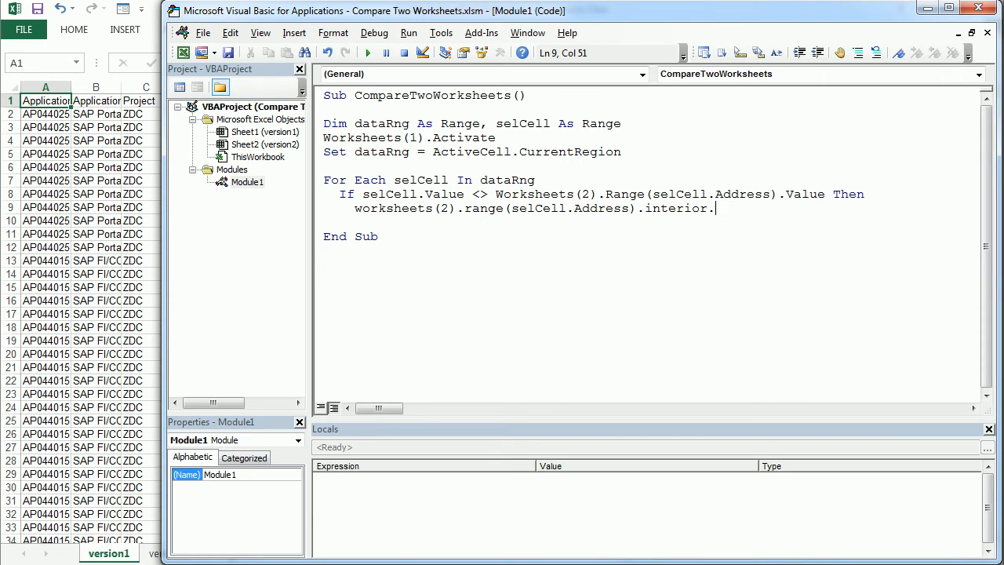
type("color")
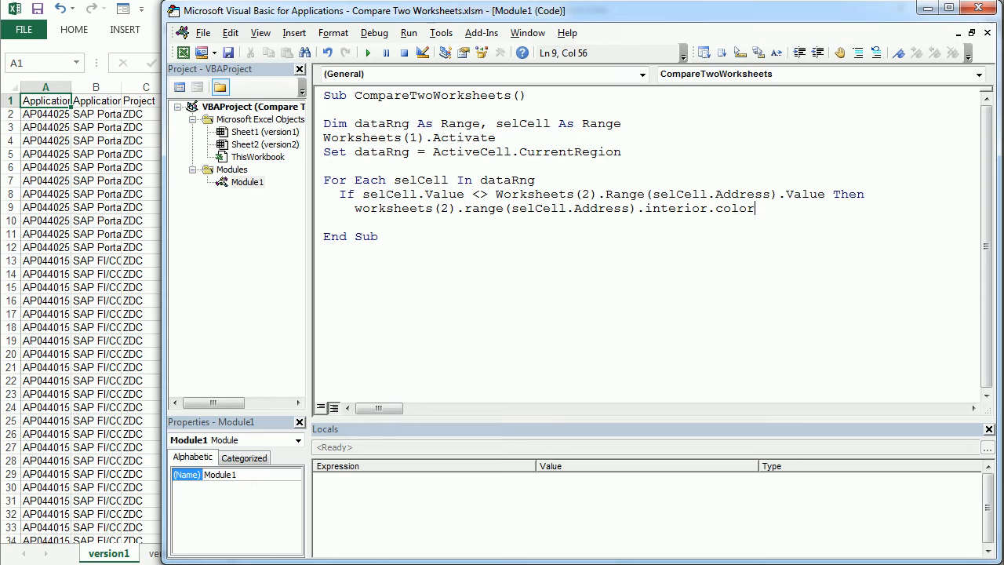
type("=vbyell")
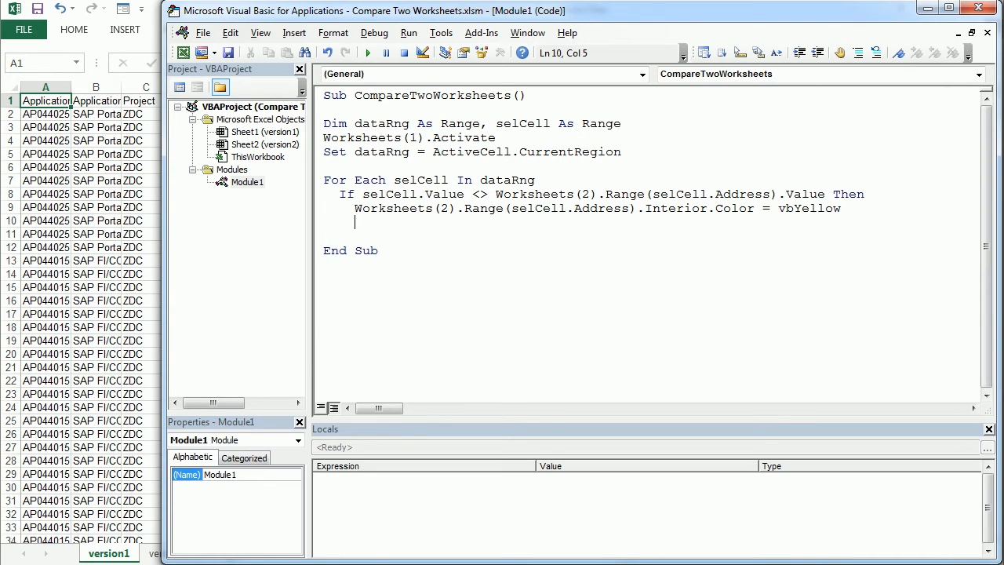
- Close the block with End If and Next selCell
type("end")
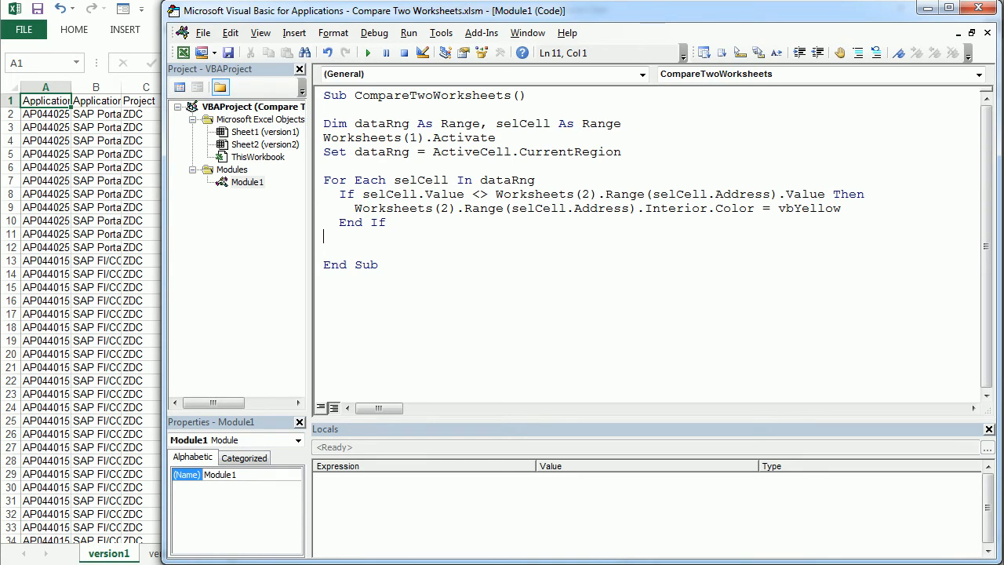
type("next")
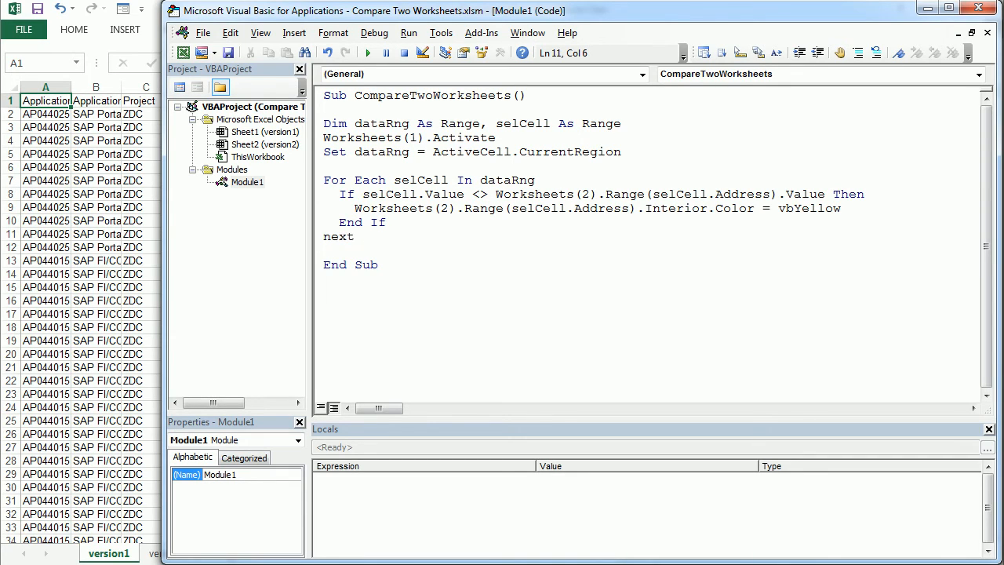
type("selCell")
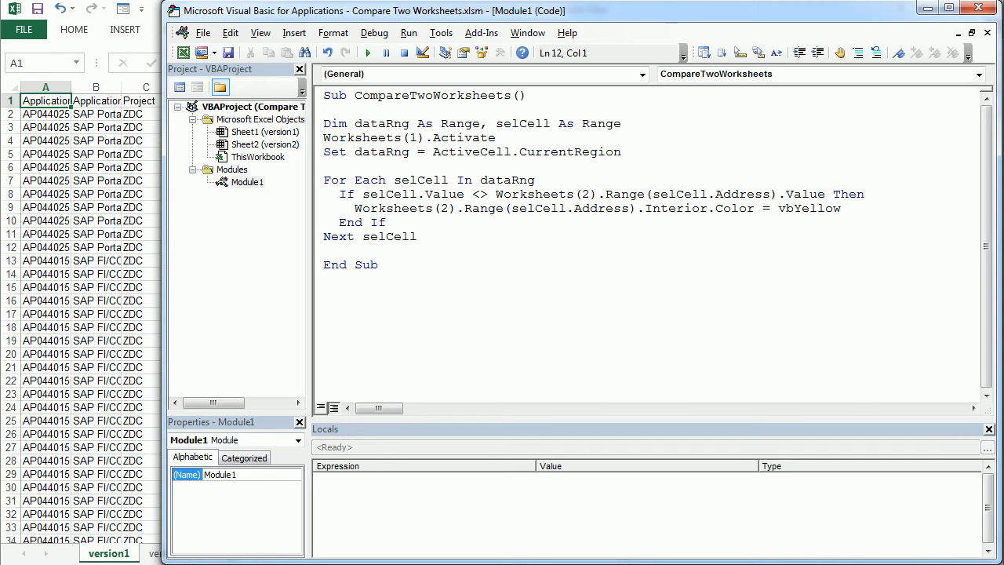
mouse_move(173, 260)
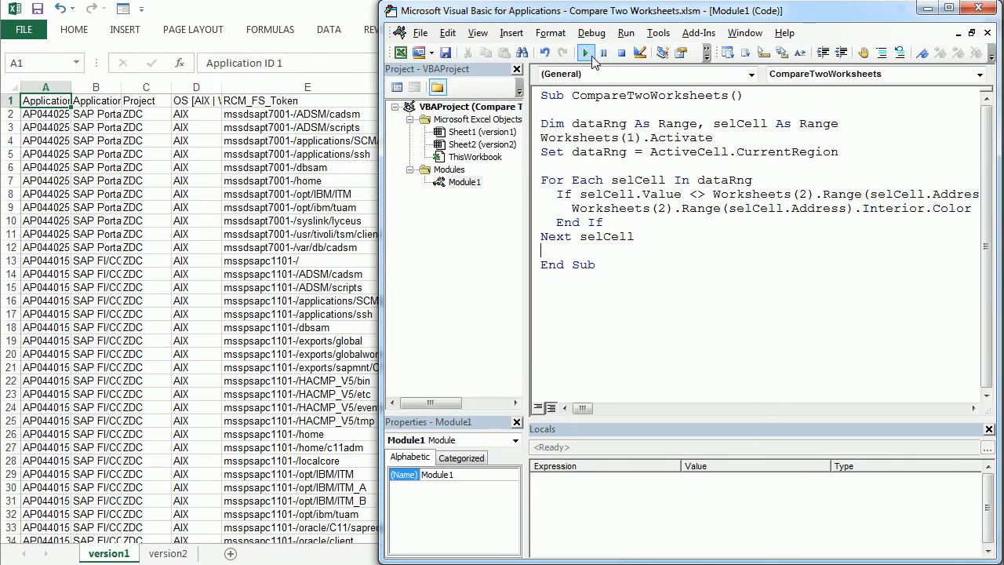
- Run CompareTwoWorksheets, then inspect the yellow-highlighted Host_ID cell F38 on version2
left_click(585, 53)
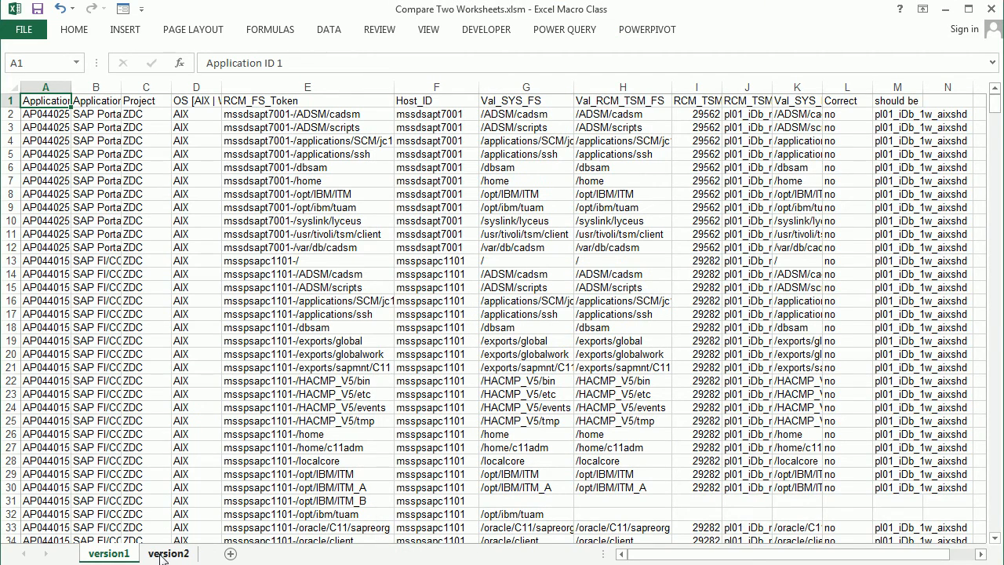
left_click(168, 552)
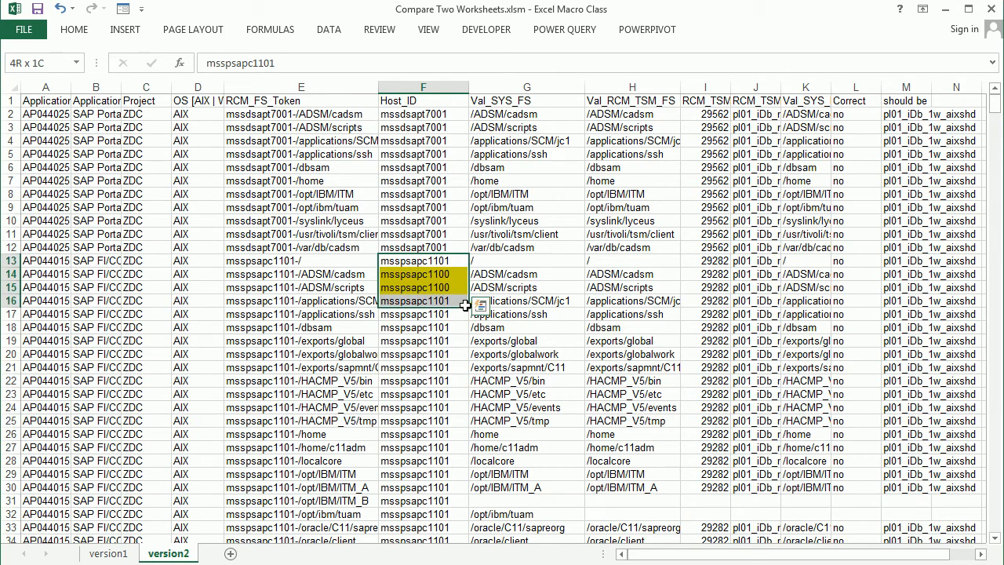
scroll("down", 3)
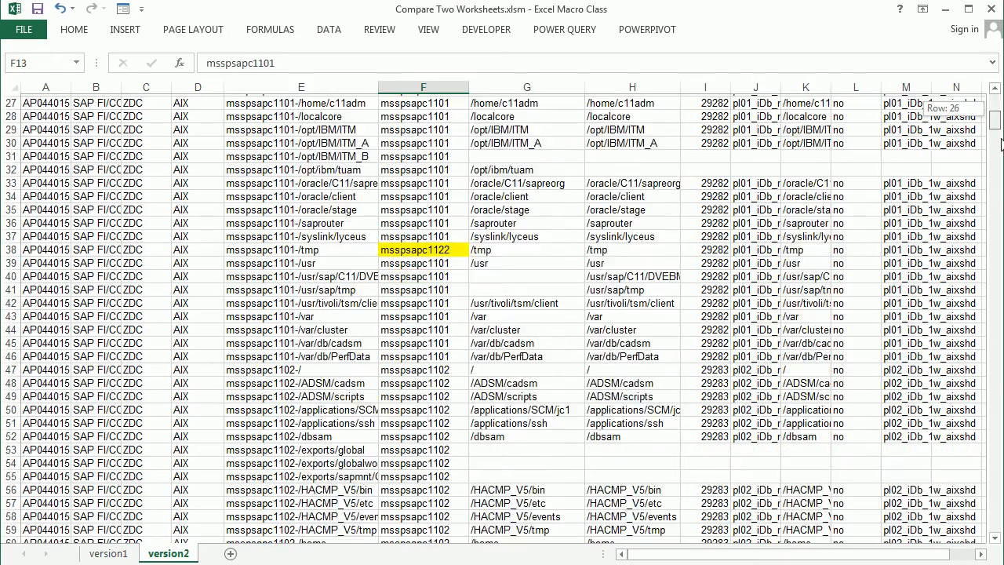
scroll("down", 3)
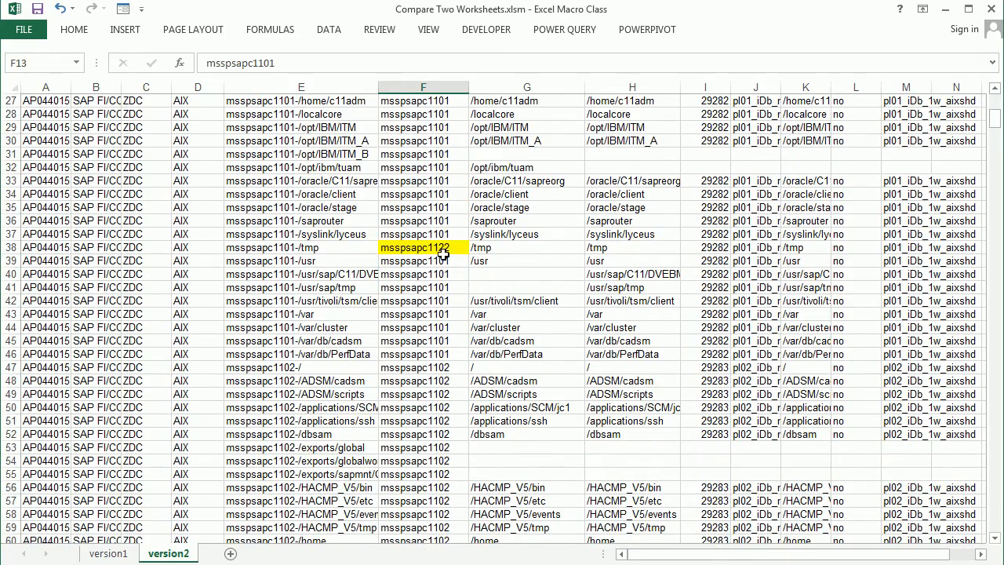
left_click(424, 248)
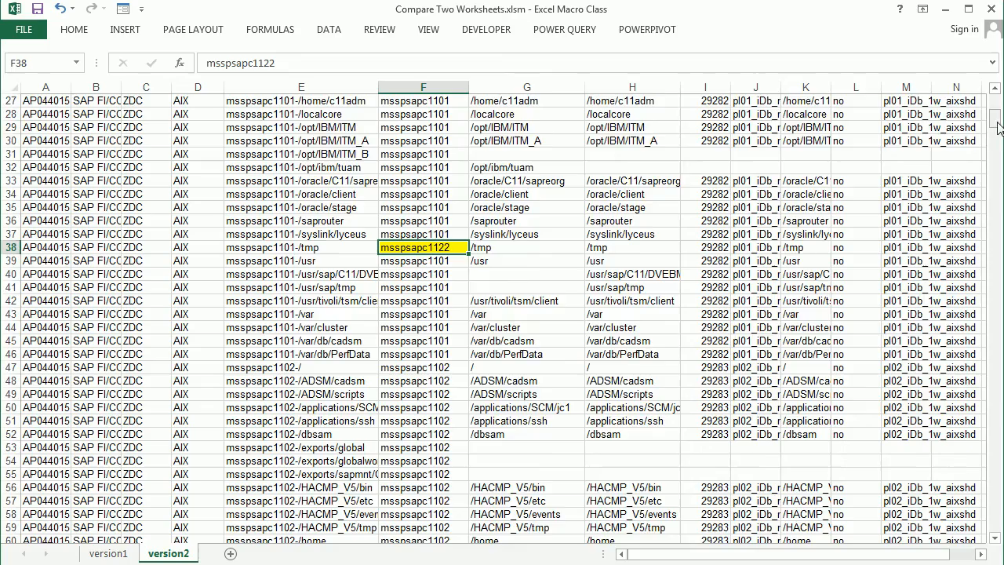